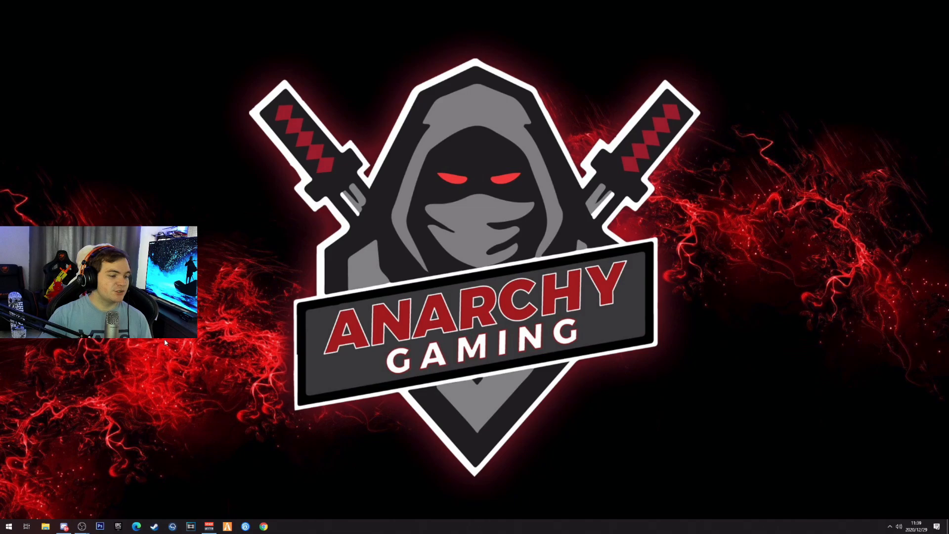
pyautogui.moveTo(219, 425)
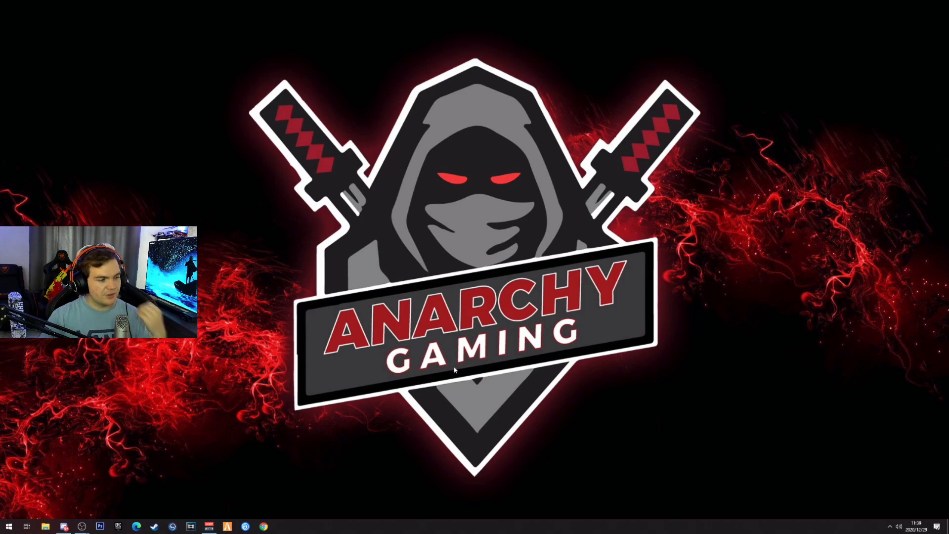
pyautogui.moveTo(449, 352)
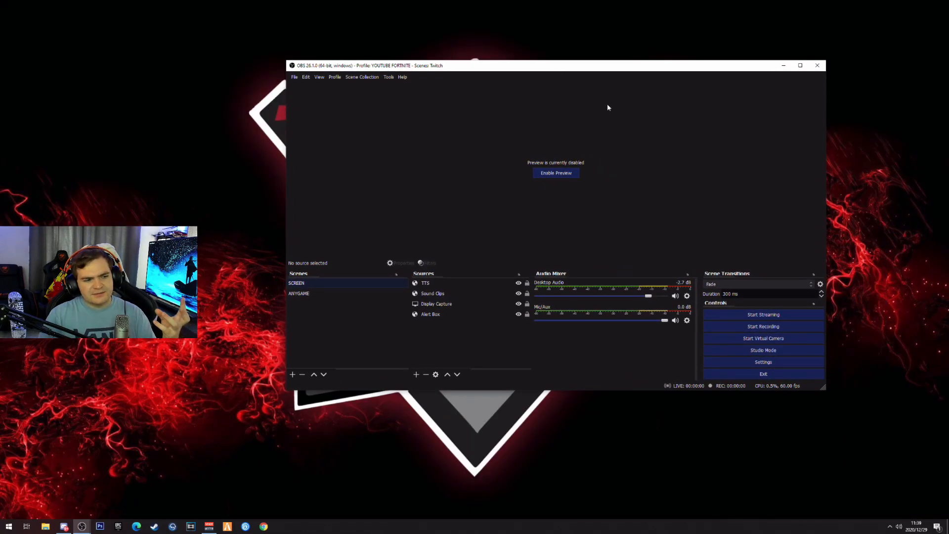
pyautogui.moveTo(656, 224)
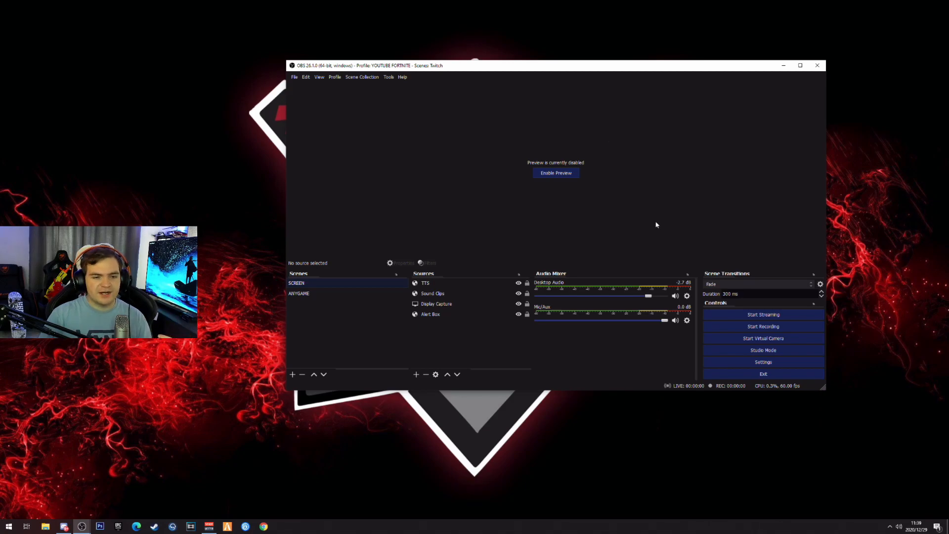
pyautogui.moveTo(143, 475)
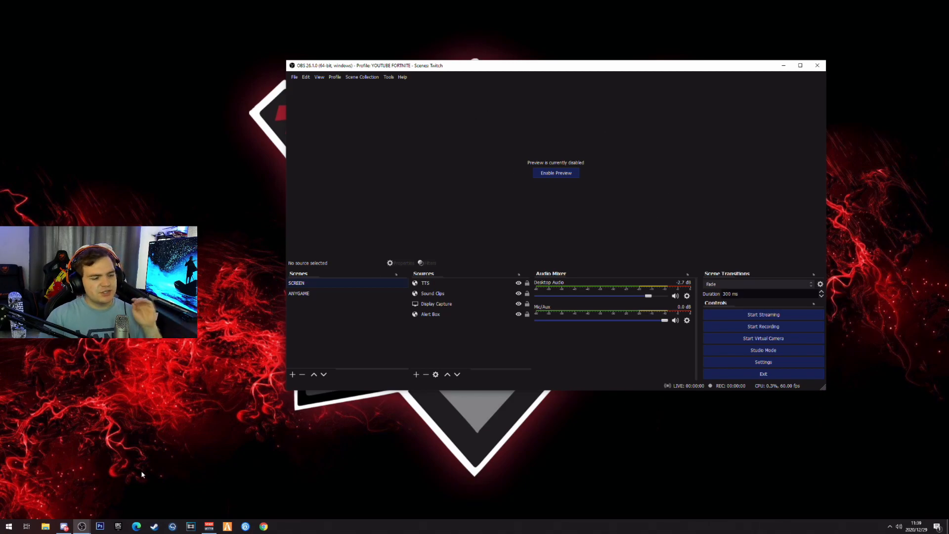
# Search 'obs', download the Windows OBS Studio installer from obsproject.com and open it.
pyautogui.click(135, 526)
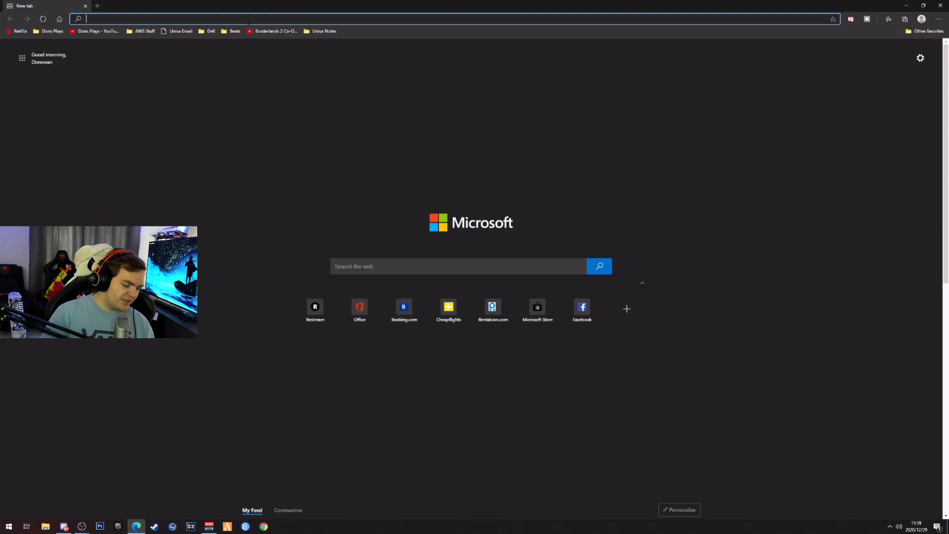
pyautogui.write('obs')
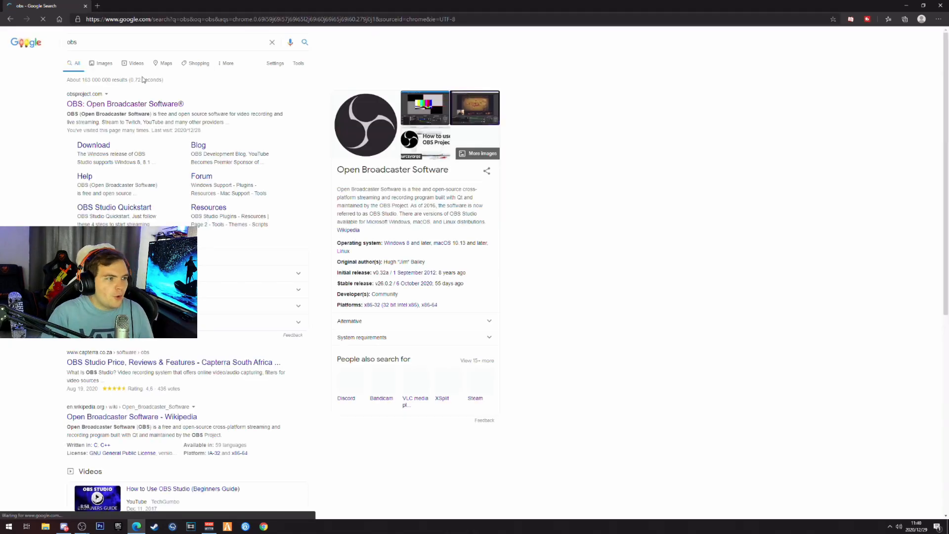
pyautogui.click(125, 104)
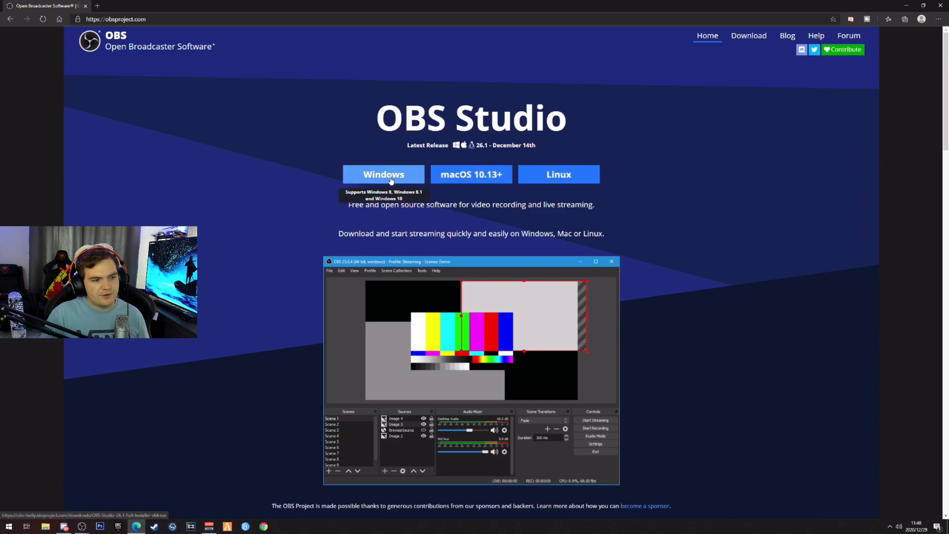
pyautogui.click(383, 174)
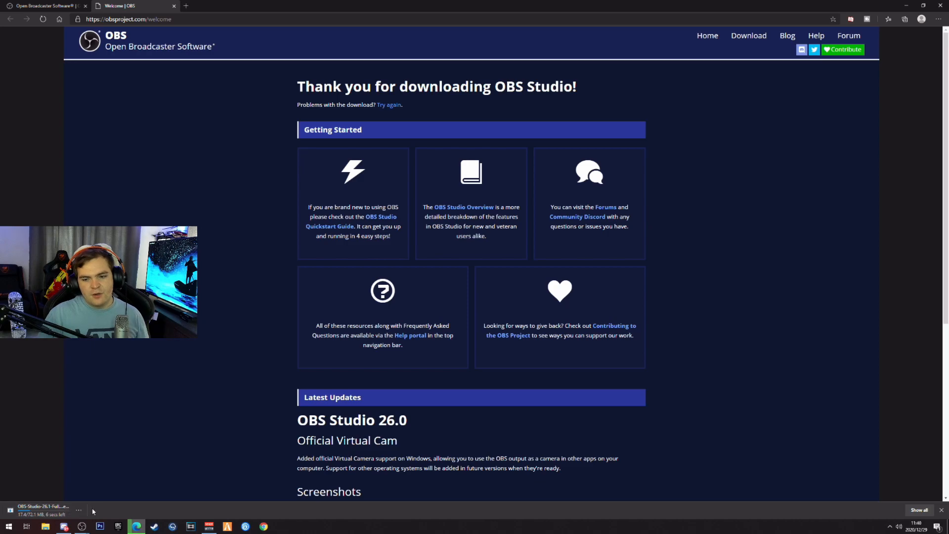
pyautogui.click(78, 510)
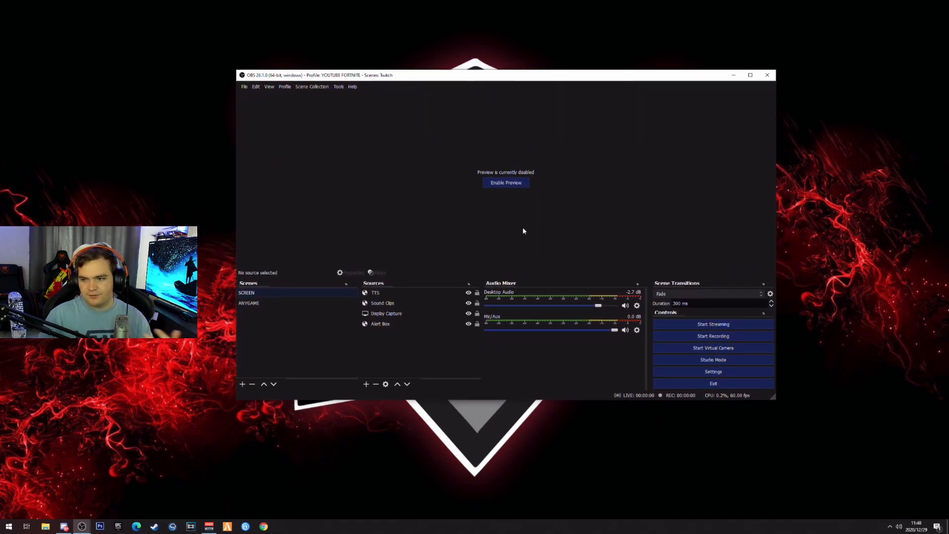
pyautogui.moveTo(553, 296)
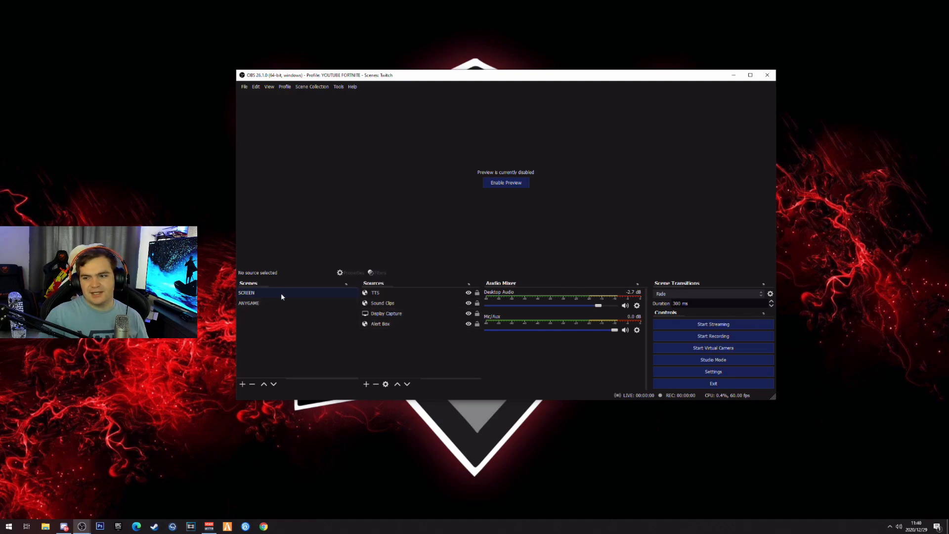
# Create a scene named 'game' through the Add Scene dialog.
pyautogui.click(241, 384)
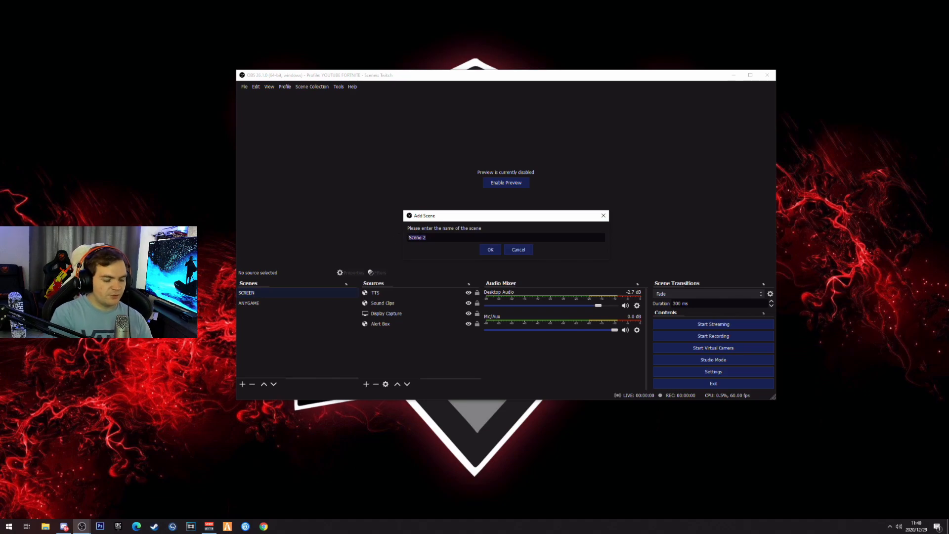
pyautogui.click(490, 249)
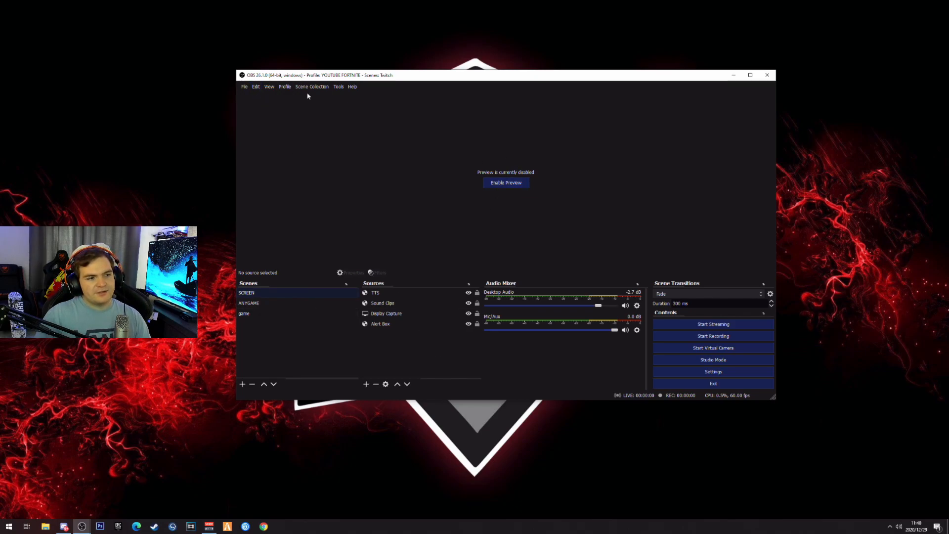
pyautogui.moveTo(542, 293)
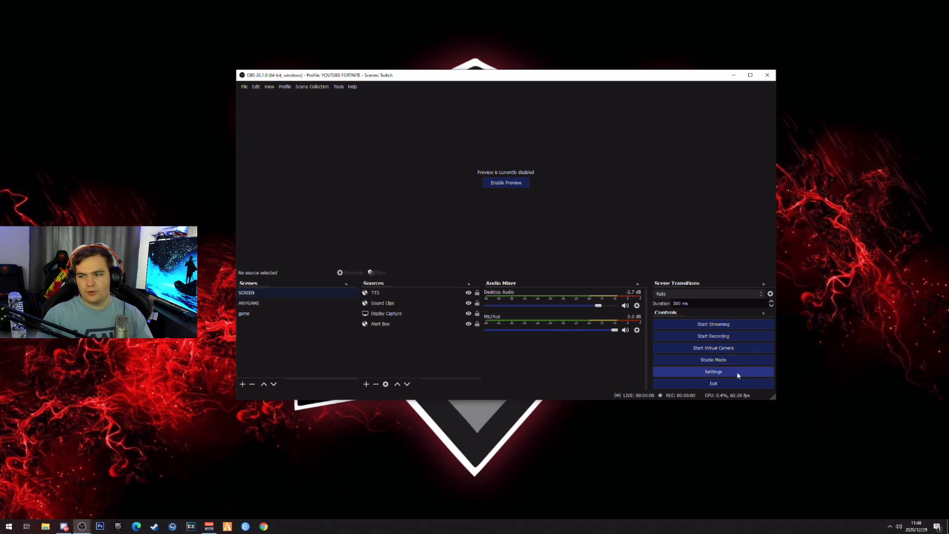
# Browse the streaming service list in Settings > Stream, then cancel without saving.
pyautogui.click(714, 371)
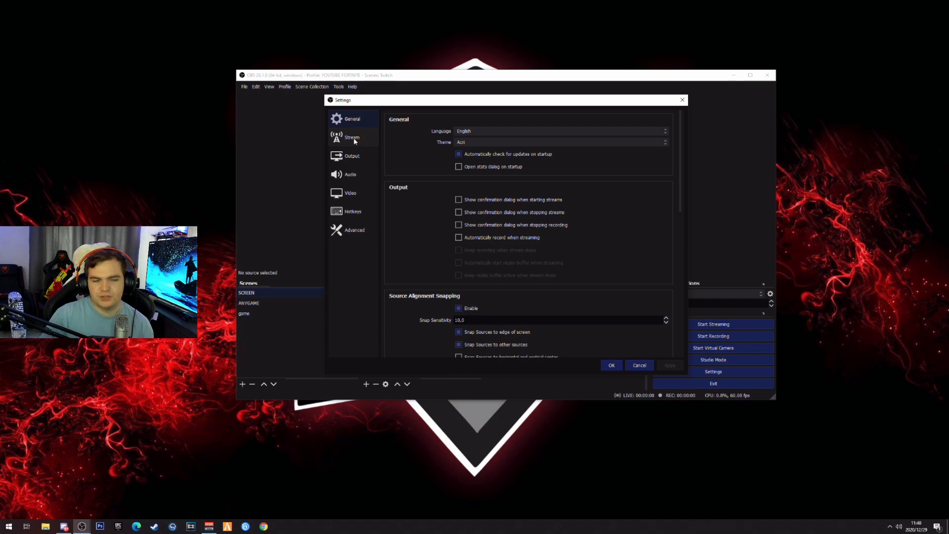
pyautogui.click(352, 138)
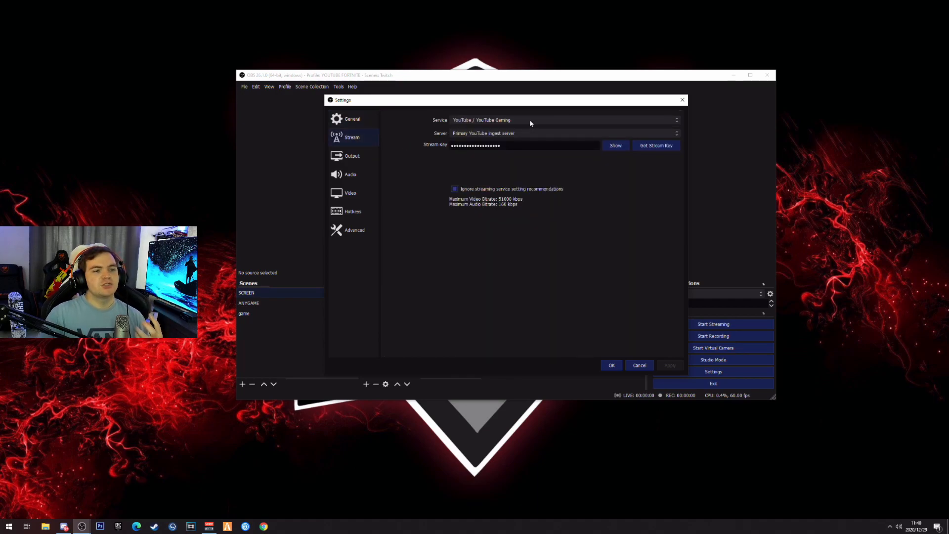
pyautogui.click(562, 120)
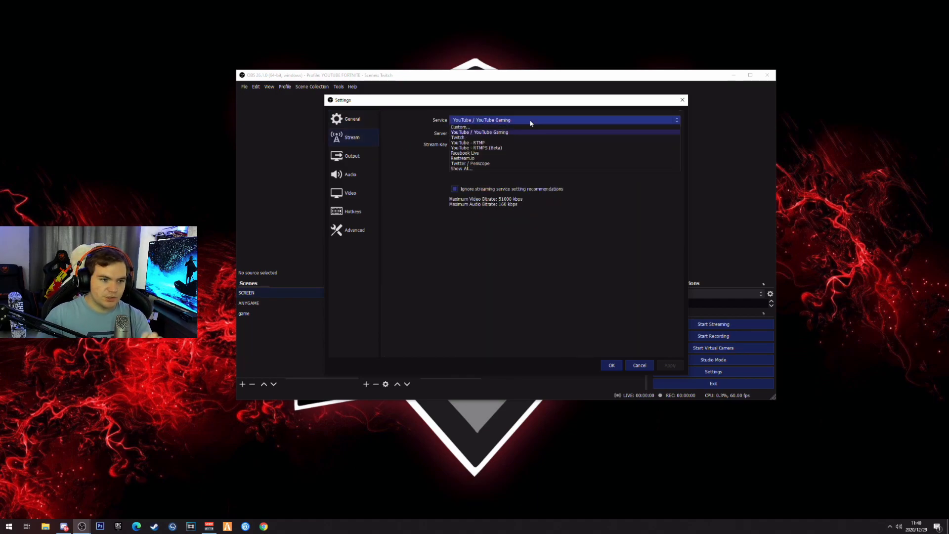
pyautogui.moveTo(488, 153)
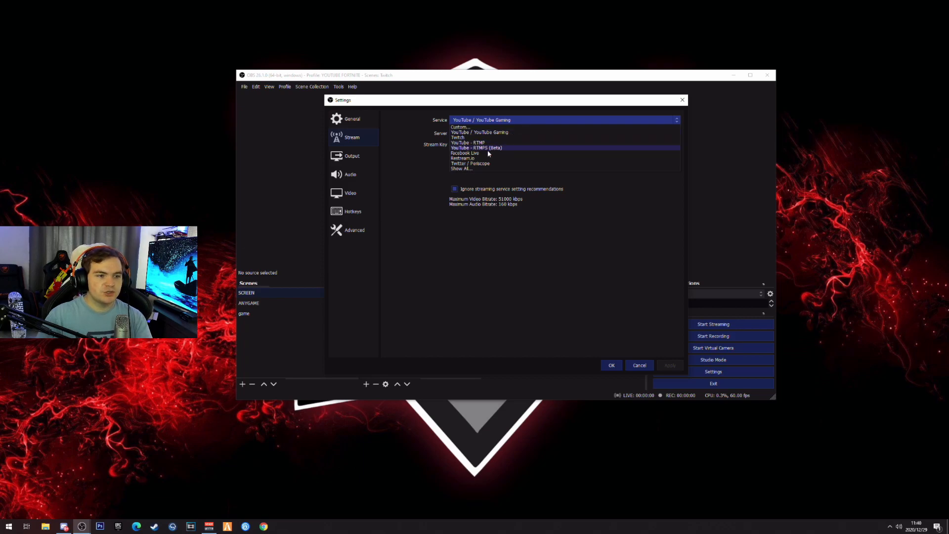
pyautogui.click(611, 364)
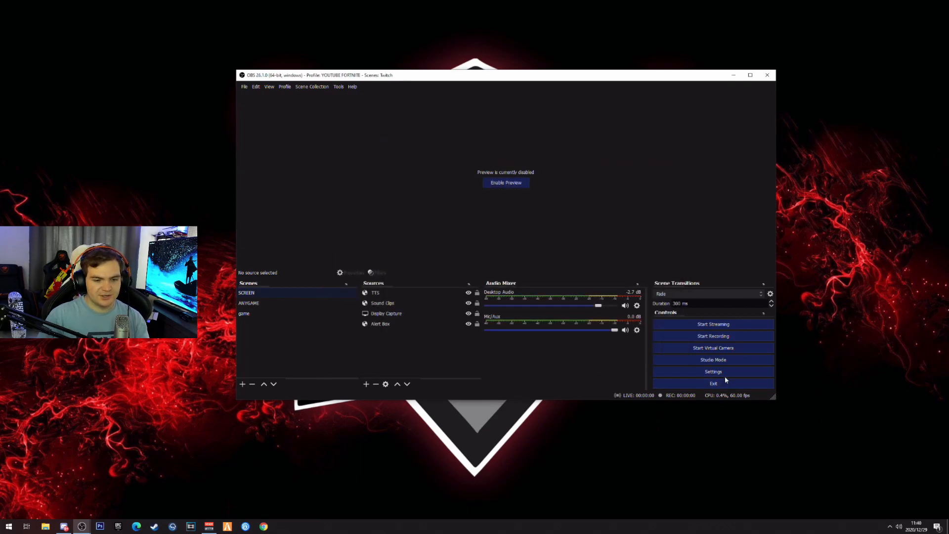
# Reopen settings, try Twitch as the service, then choose Restream.io.
pyautogui.click(713, 371)
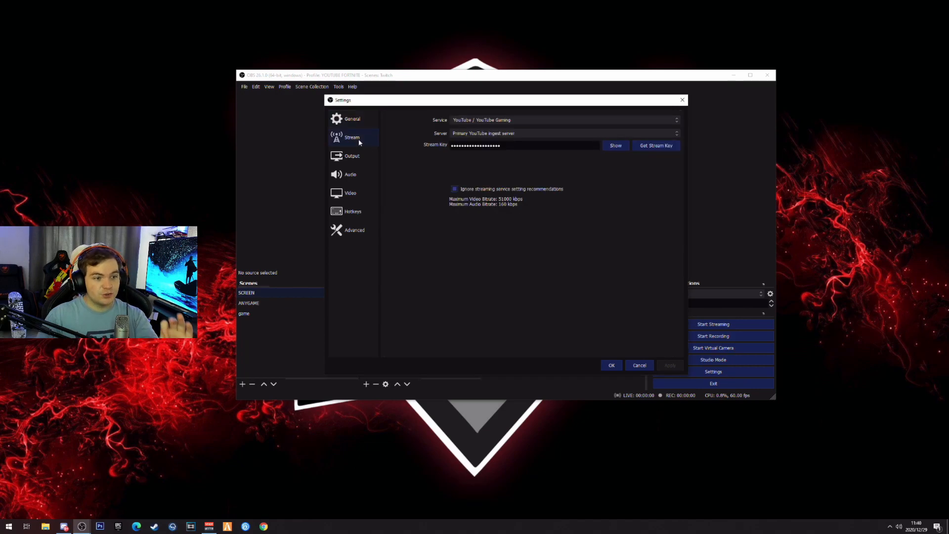
pyautogui.click(565, 120)
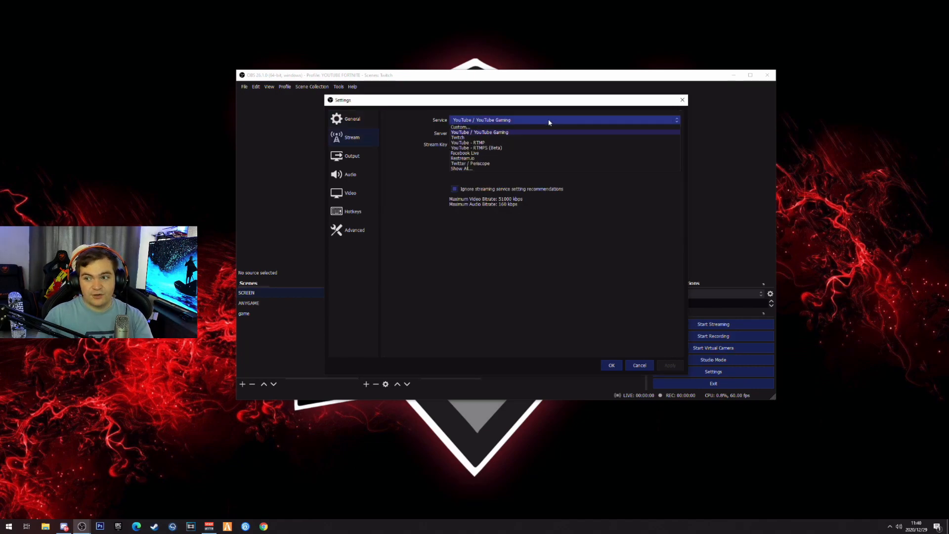
pyautogui.moveTo(463, 139)
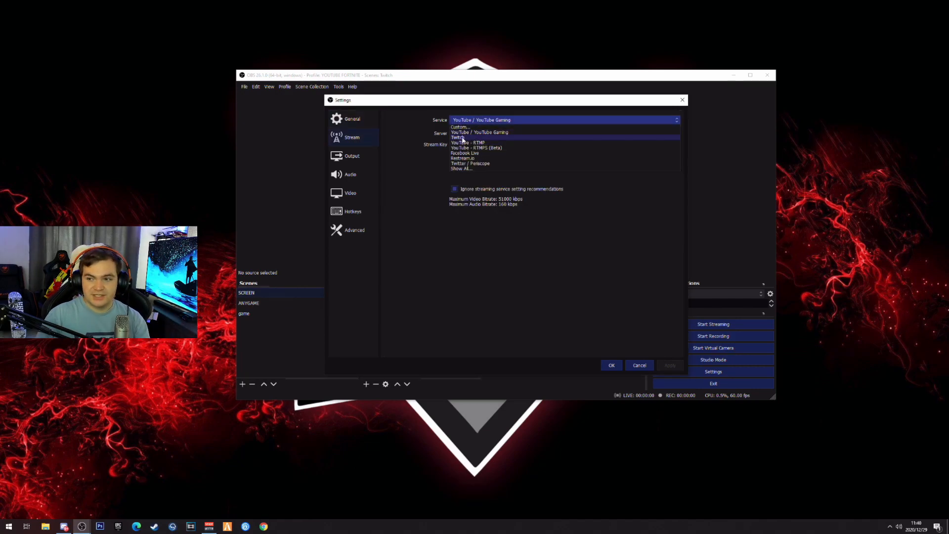
pyautogui.click(459, 137)
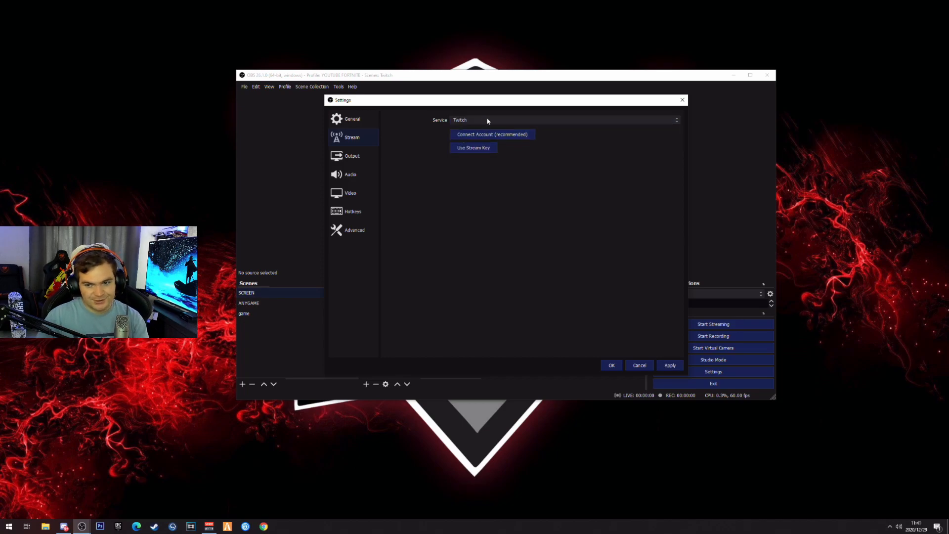
pyautogui.click(565, 120)
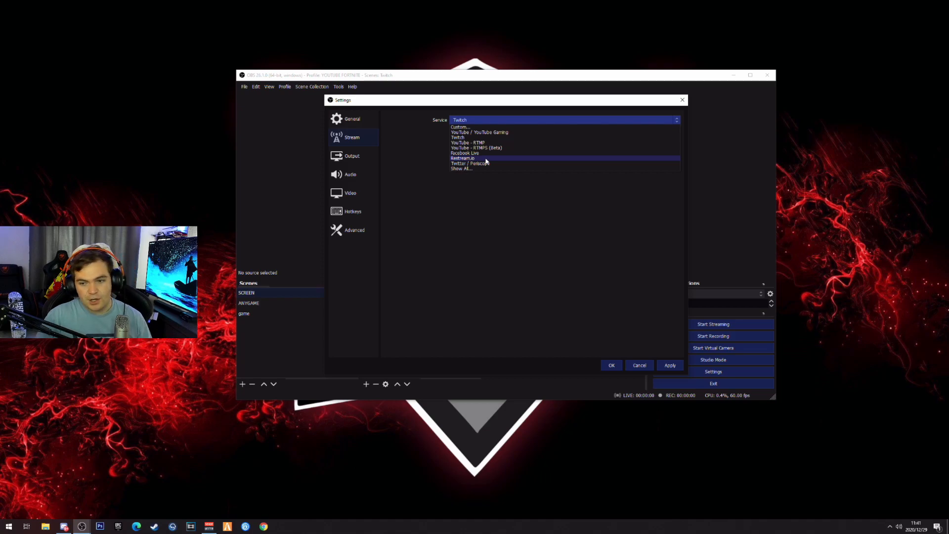
pyautogui.click(463, 158)
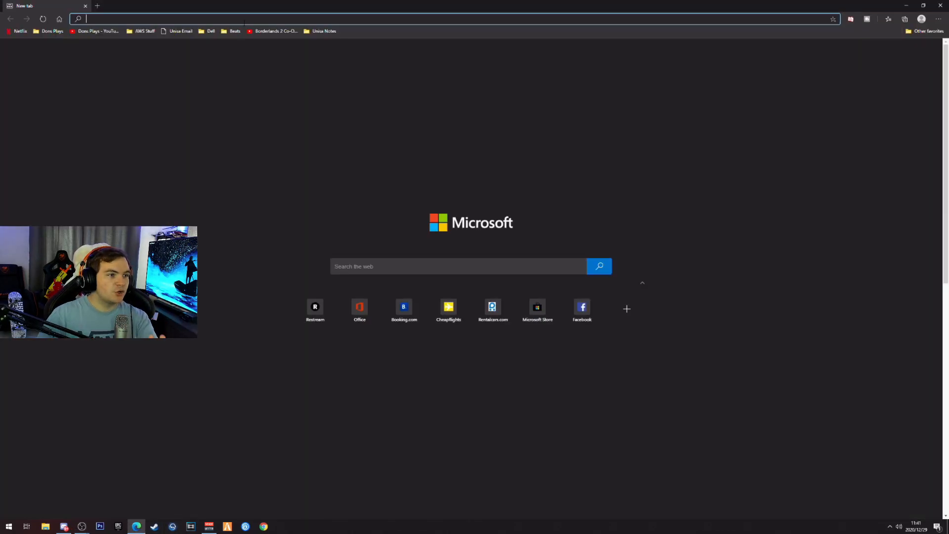
# Navigate Edge to restream.io and load the Restream dashboard.
pyautogui.write('restream.io')
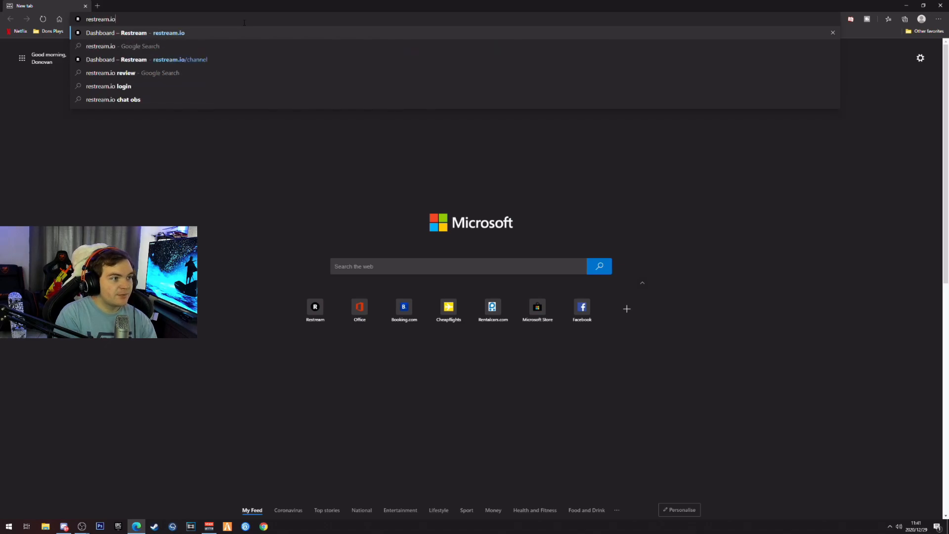
pyautogui.press('Enter')
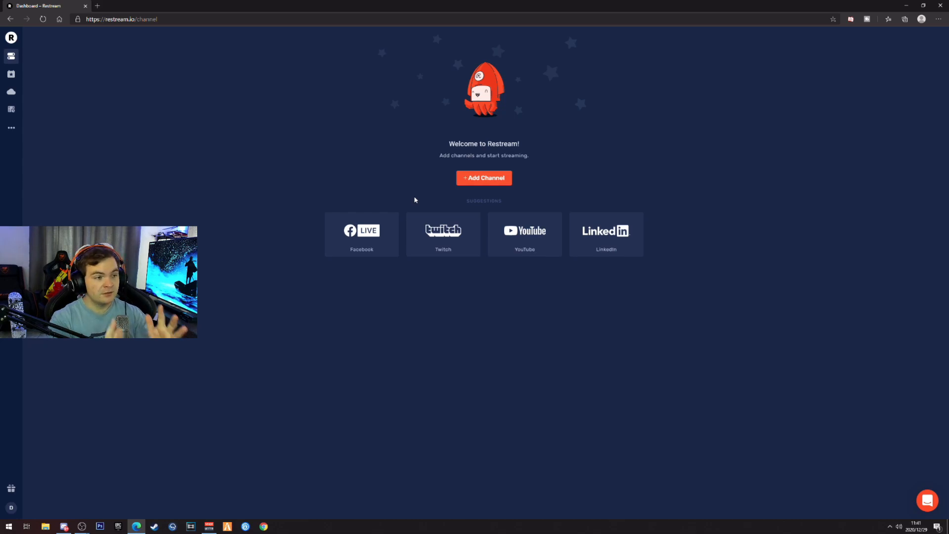
pyautogui.moveTo(443, 231)
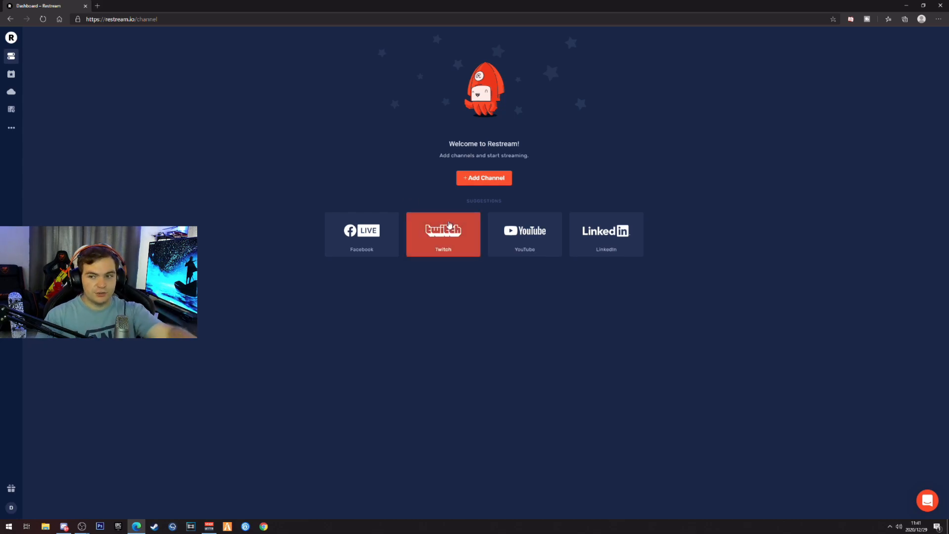
pyautogui.moveTo(475, 187)
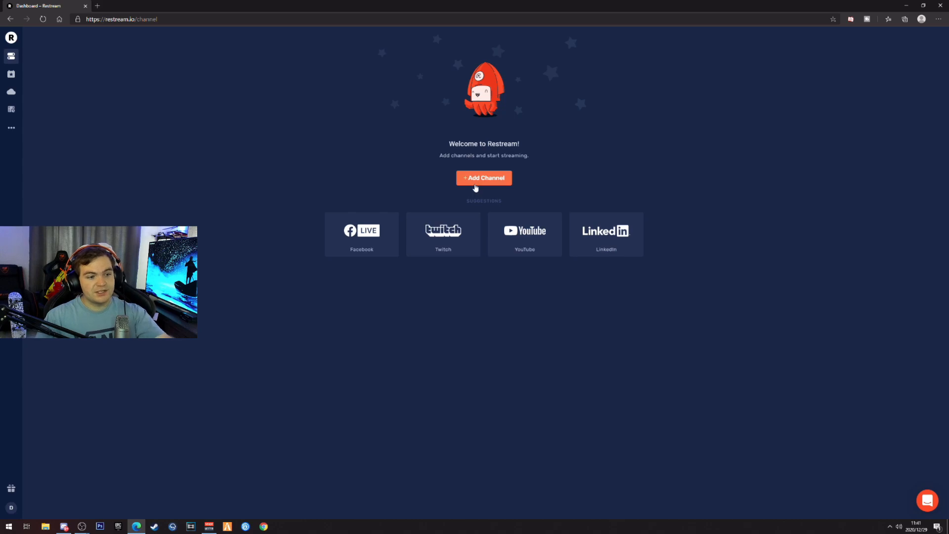
# Add Twitch as a Restream channel, connect the account and authorize Restream.
pyautogui.click(484, 178)
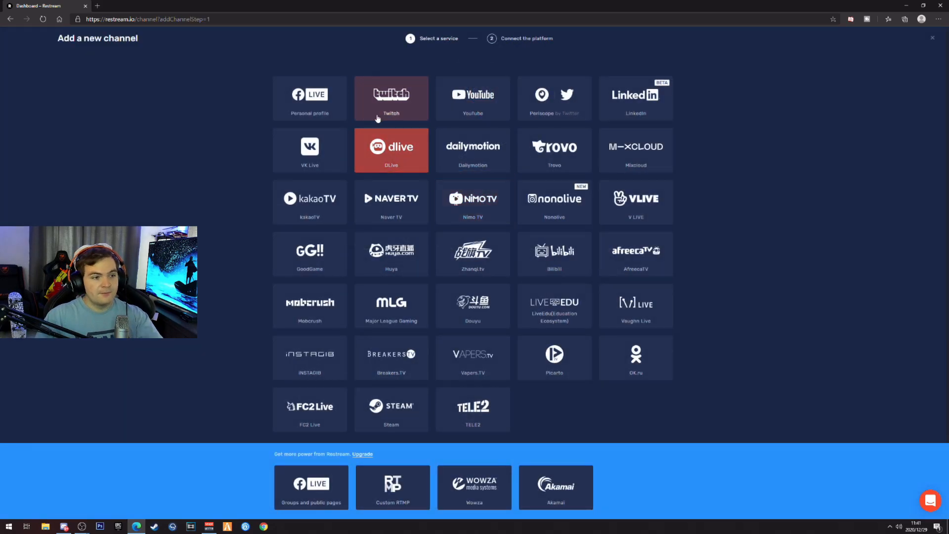
pyautogui.moveTo(592, 84)
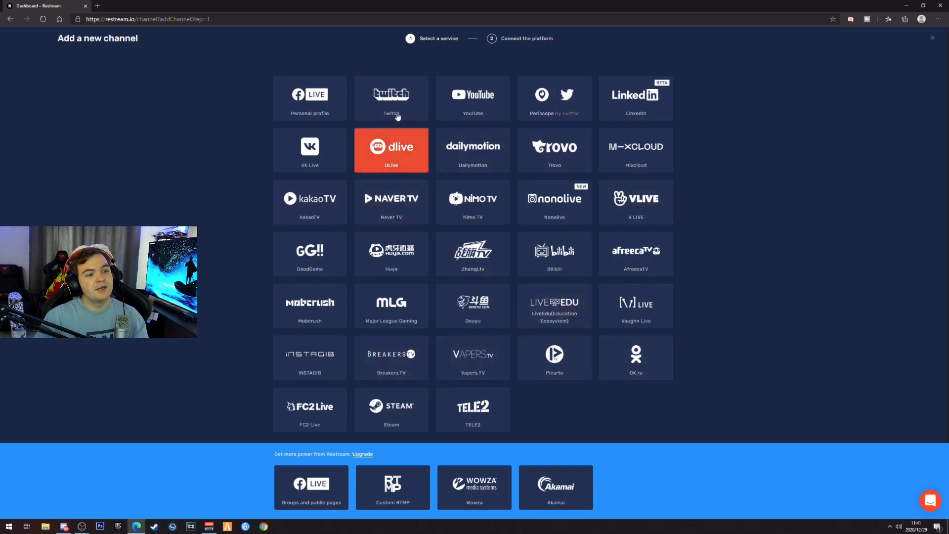
pyautogui.moveTo(391, 101)
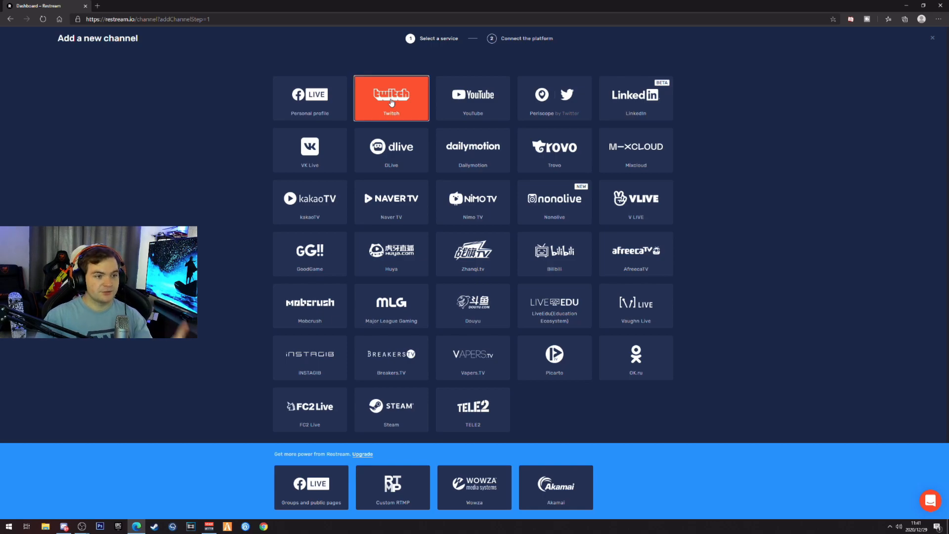
pyautogui.click(391, 98)
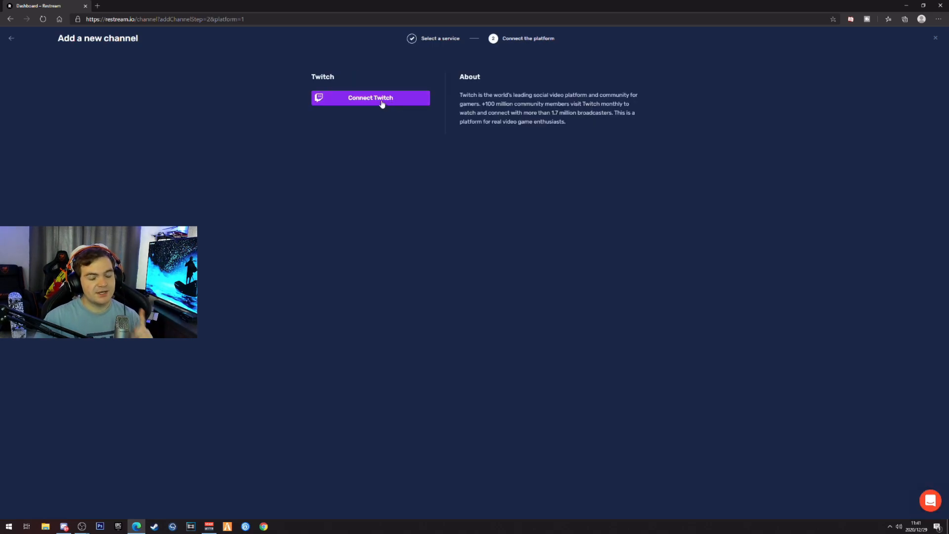
pyautogui.click(370, 97)
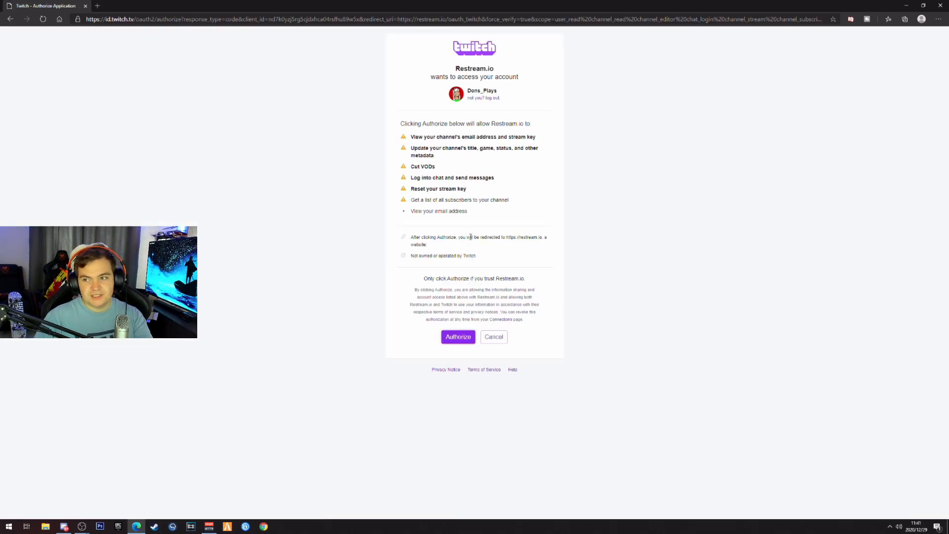
pyautogui.click(458, 337)
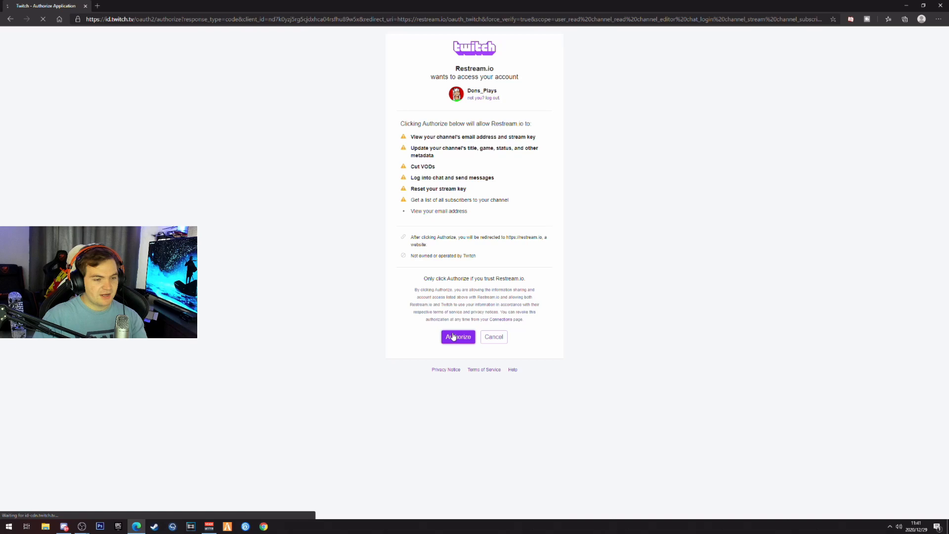
pyautogui.moveTo(493, 297)
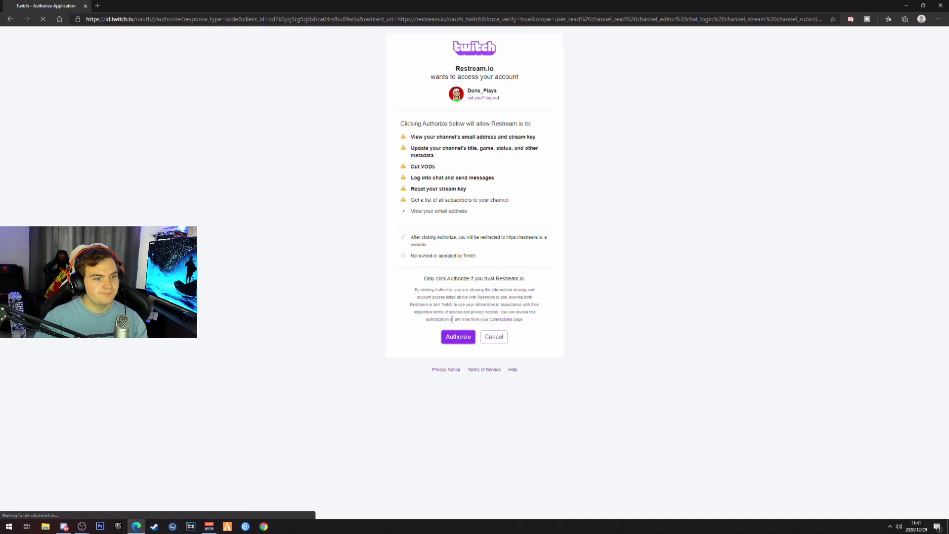
pyautogui.click(458, 337)
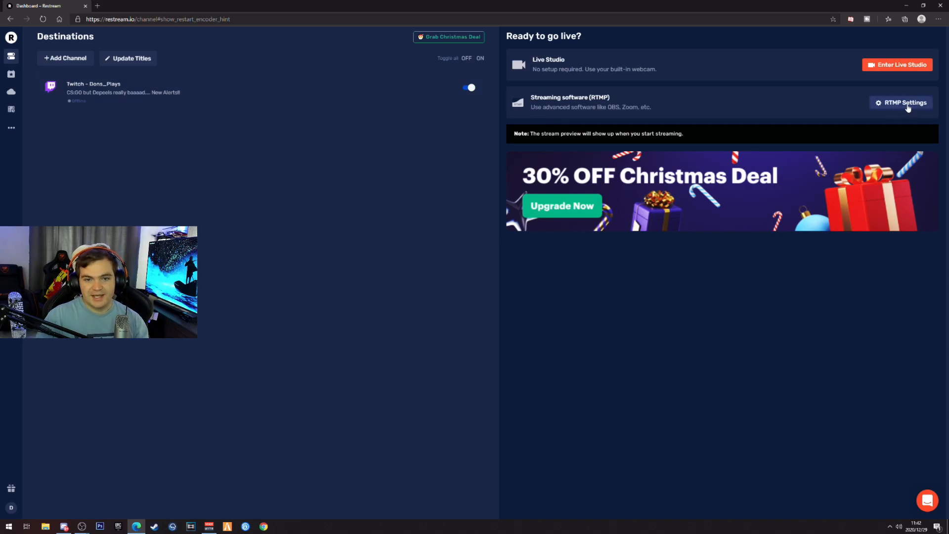
# Show Restream's RTMP Settings with the server URL and stream key.
pyautogui.click(905, 102)
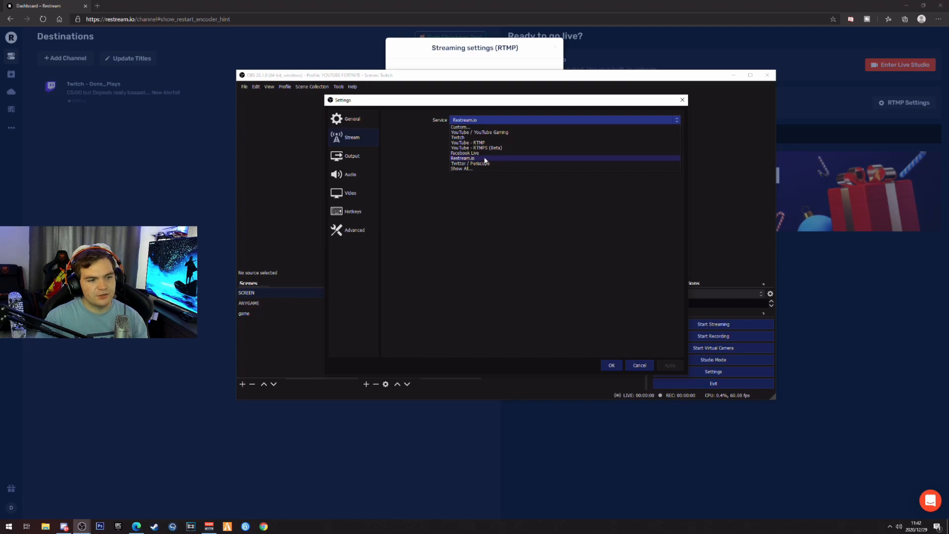
# Select Restream.io with the Autodetect server, then switch the service to Custom.
pyautogui.click(465, 158)
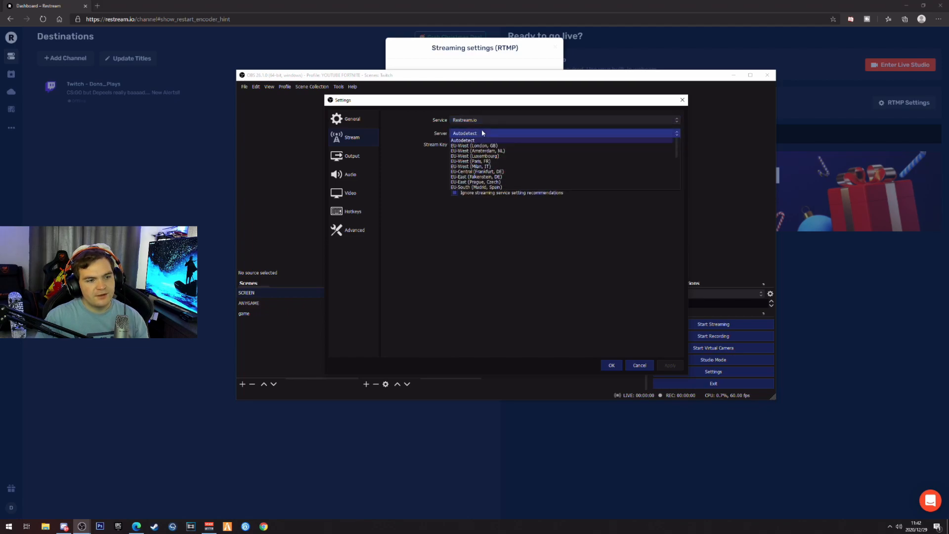
pyautogui.click(466, 139)
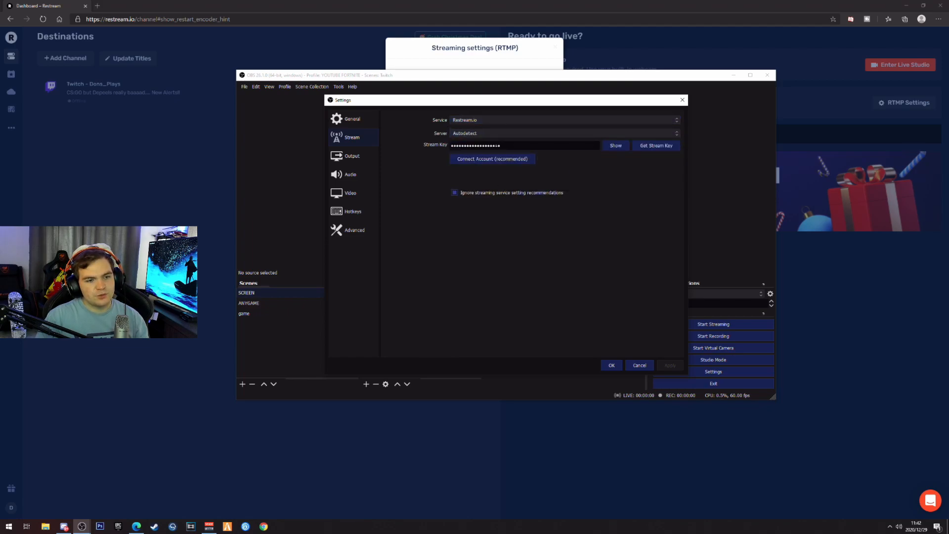
pyautogui.click(564, 133)
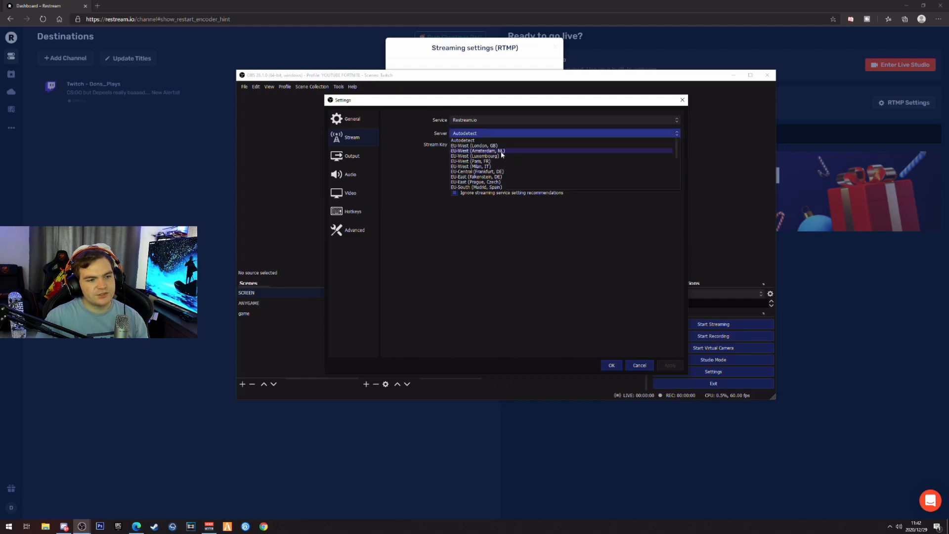
pyautogui.click(463, 140)
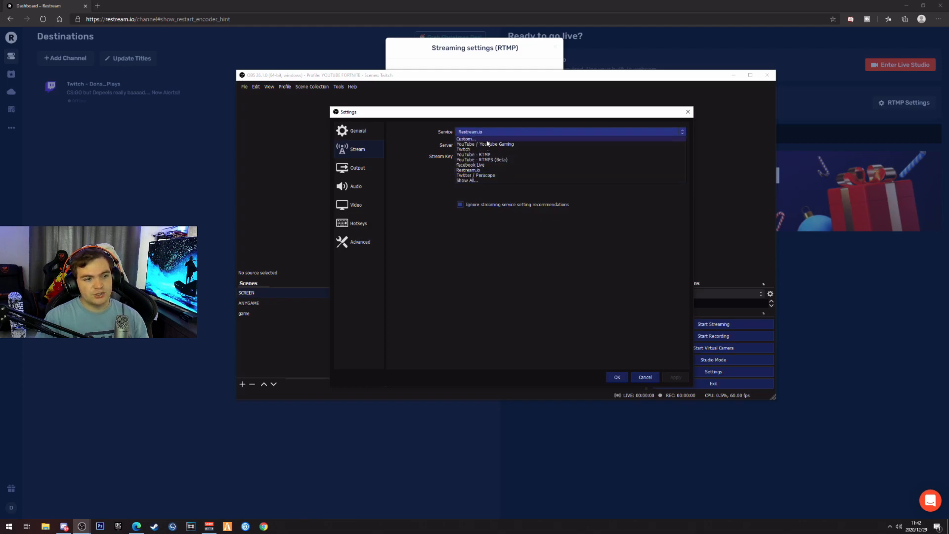
pyautogui.click(466, 139)
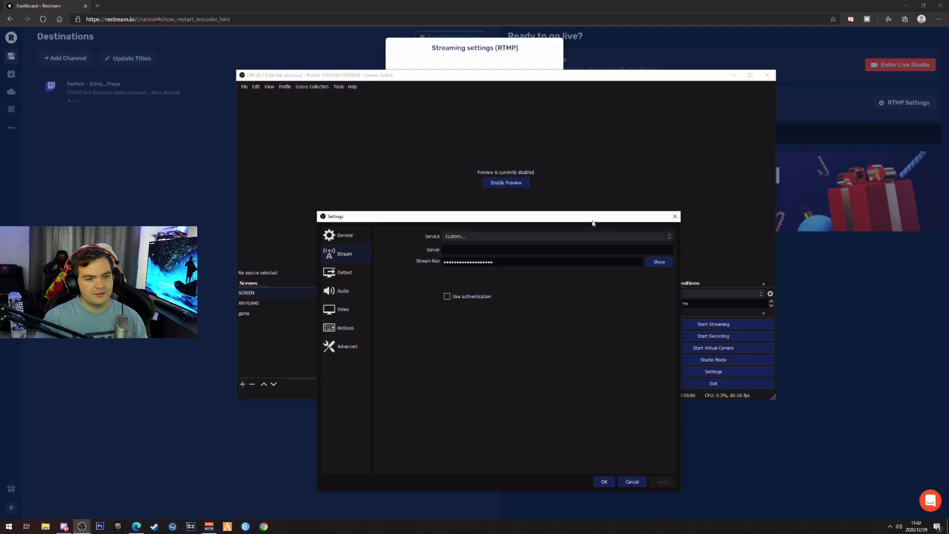
# Reopen OBS settings, restore Restream.io as the service, and return to Restream's RTMP settings.
pyautogui.click(604, 481)
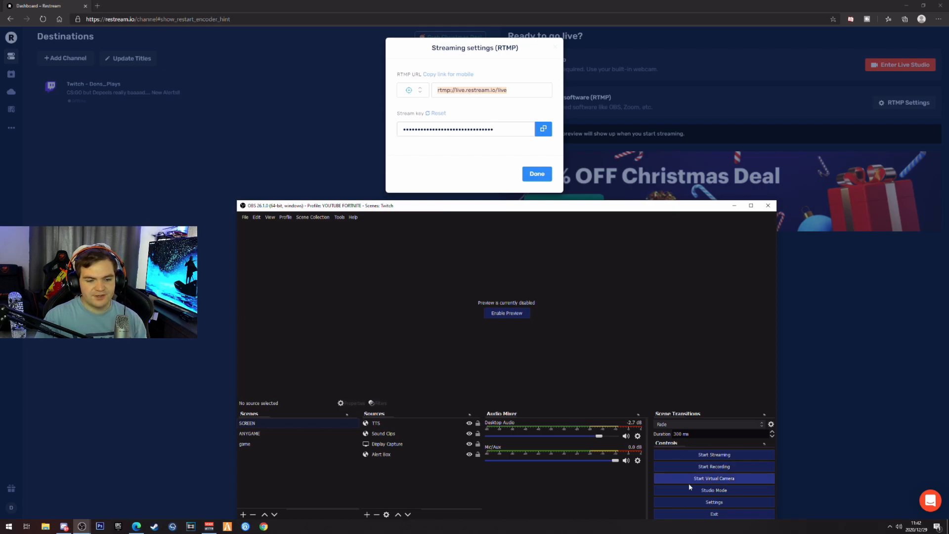
pyautogui.click(714, 502)
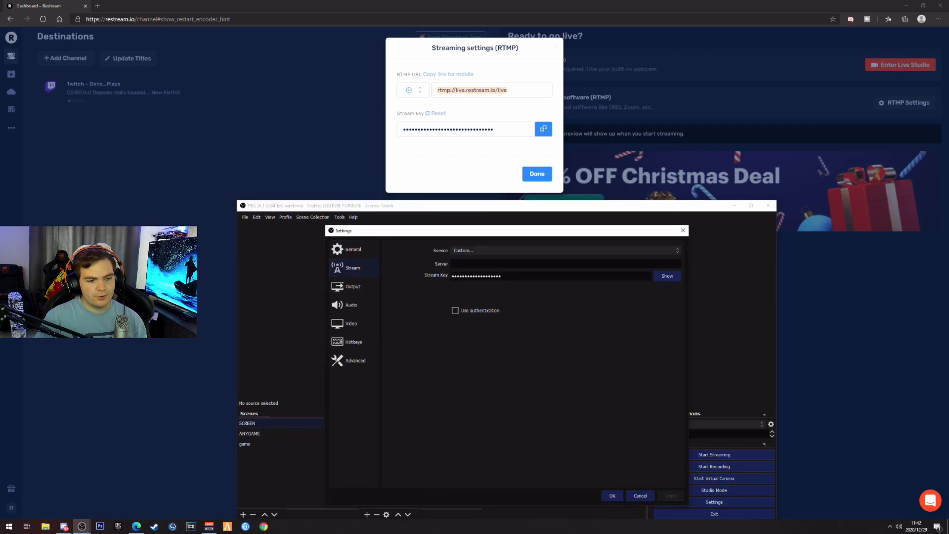
pyautogui.click(566, 251)
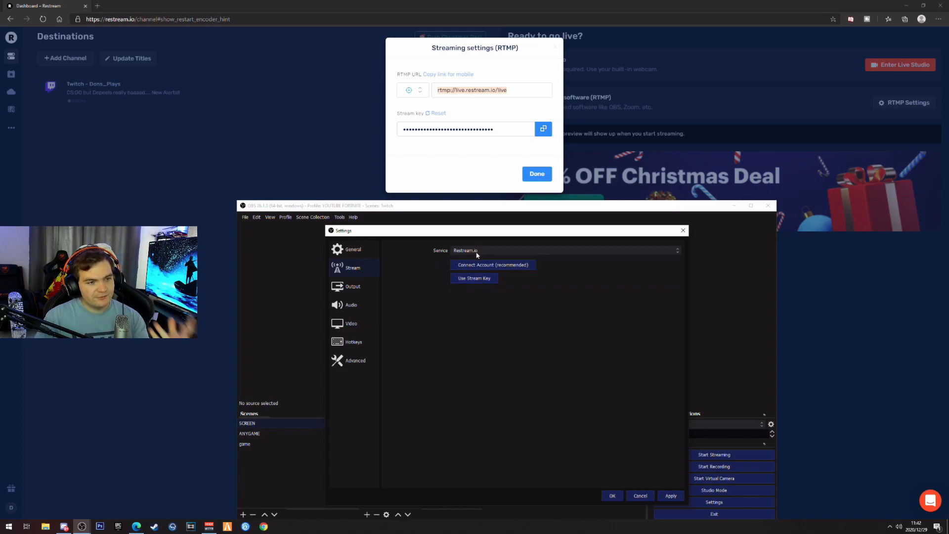
pyautogui.click(474, 277)
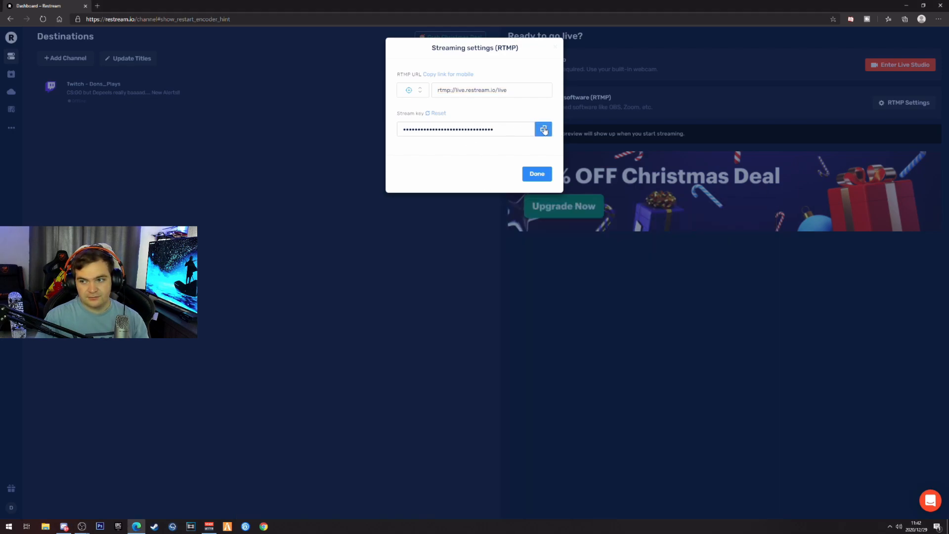
# Copy Restream's stream key and bring OBS back for its Stream Key field.
pyautogui.click(544, 130)
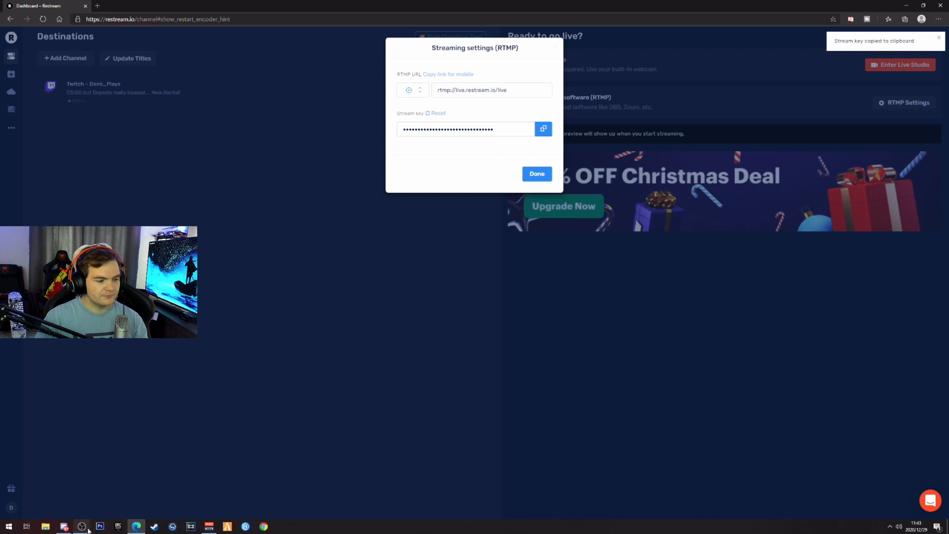
pyautogui.click(81, 526)
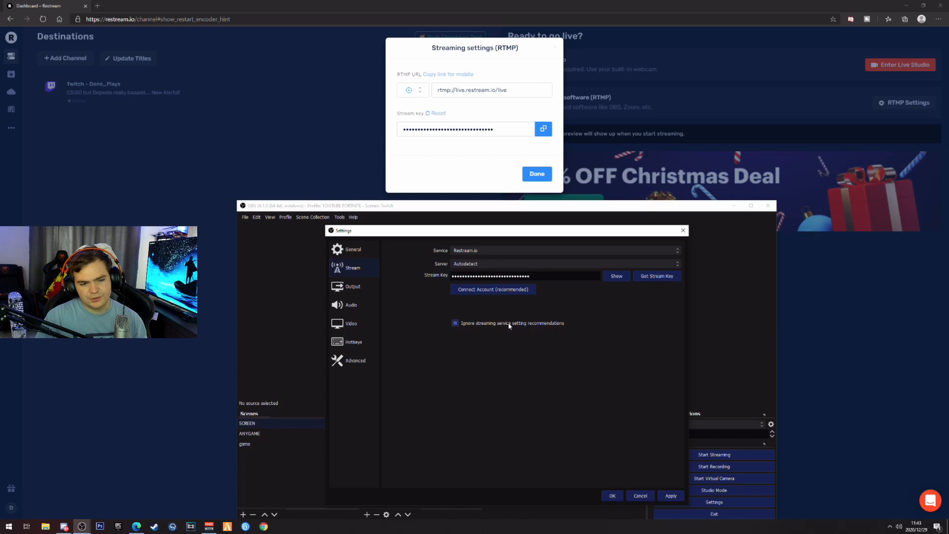
# Ignore streaming service recommendations, confirm the warning, and open the Output settings.
pyautogui.click(455, 323)
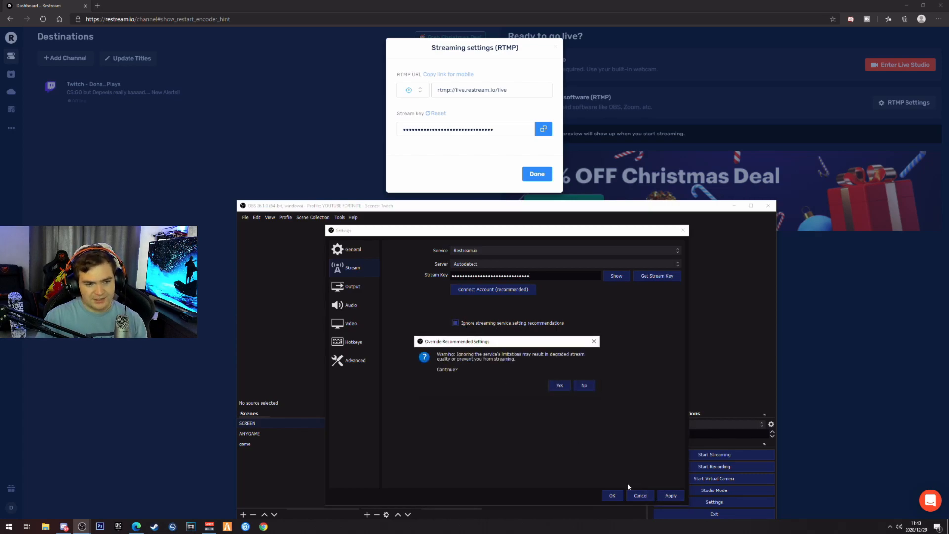
pyautogui.click(559, 385)
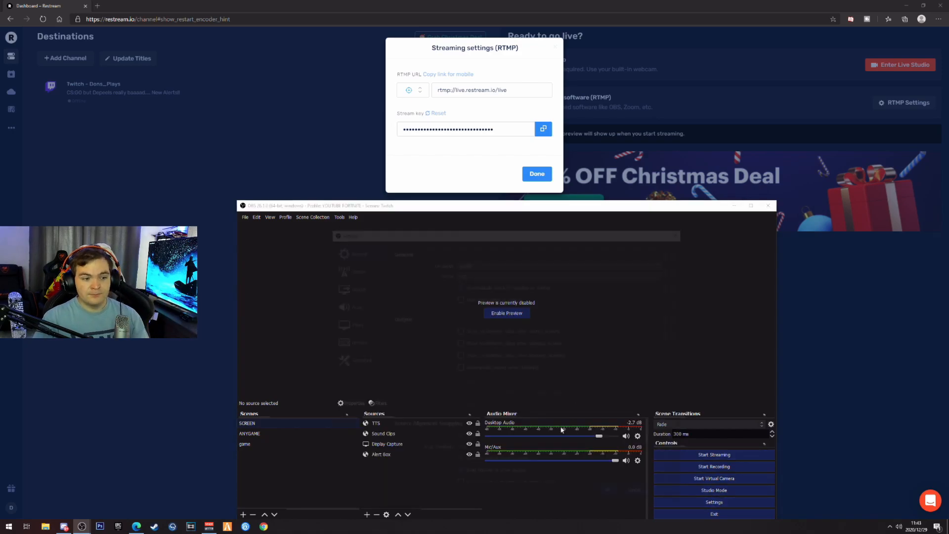
pyautogui.click(715, 503)
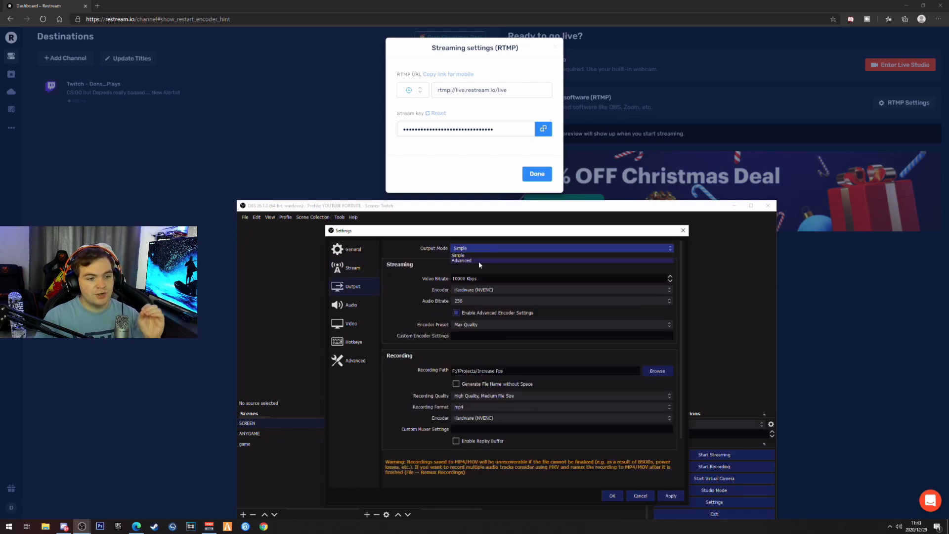
# Use Advanced output mode with the NVIDIA NVENC H.264 (new) encoder and CBR rate control.
pyautogui.click(462, 261)
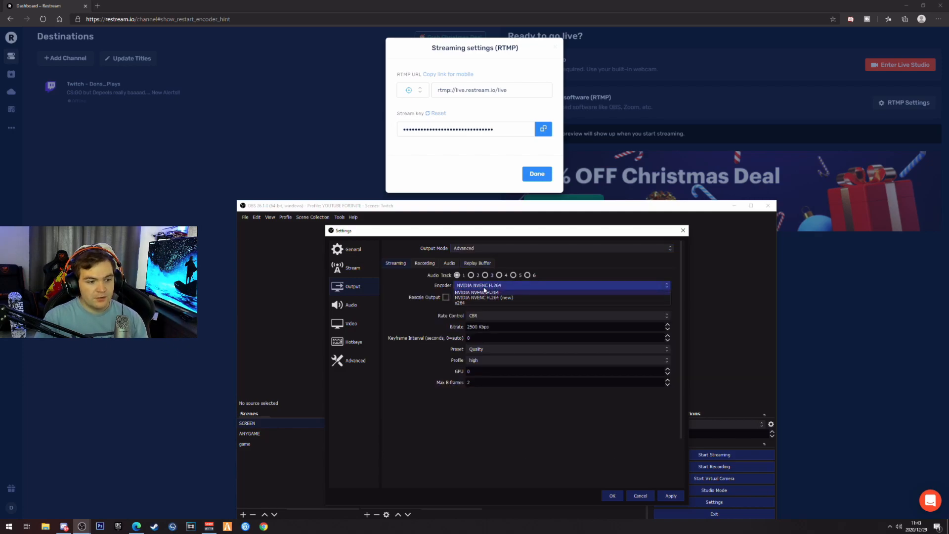
pyautogui.click(496, 298)
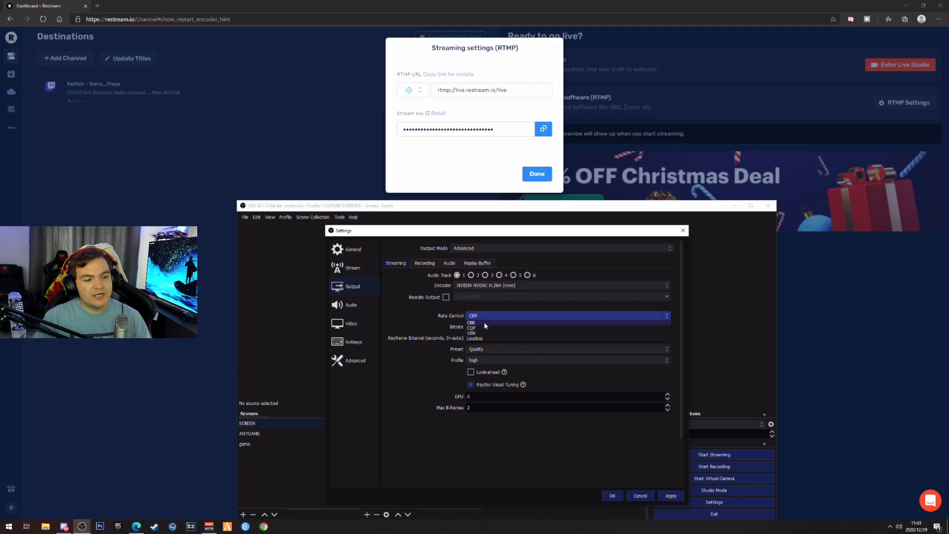
pyautogui.click(473, 322)
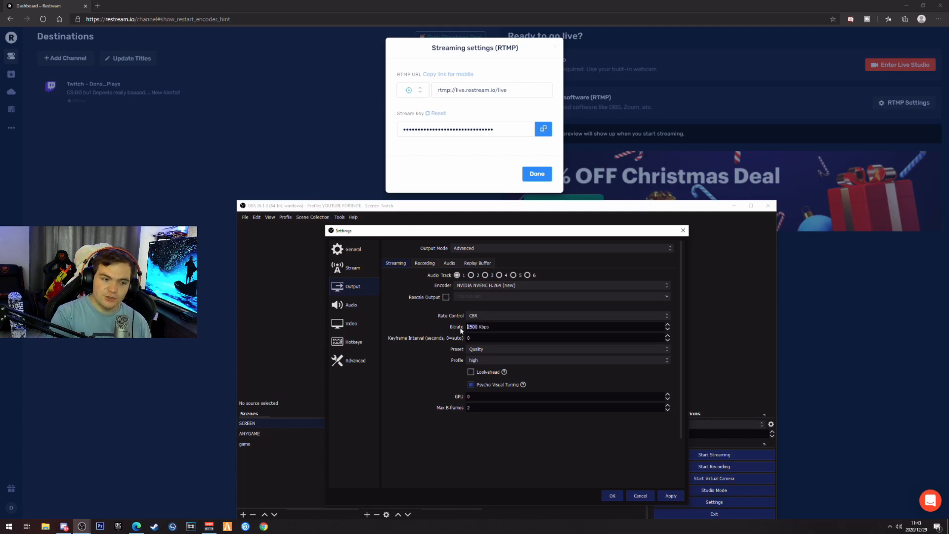
# Set bitrate to 5555 Kbps, preset to Max Performance, and choose the encoder profile.
pyautogui.write('5555')
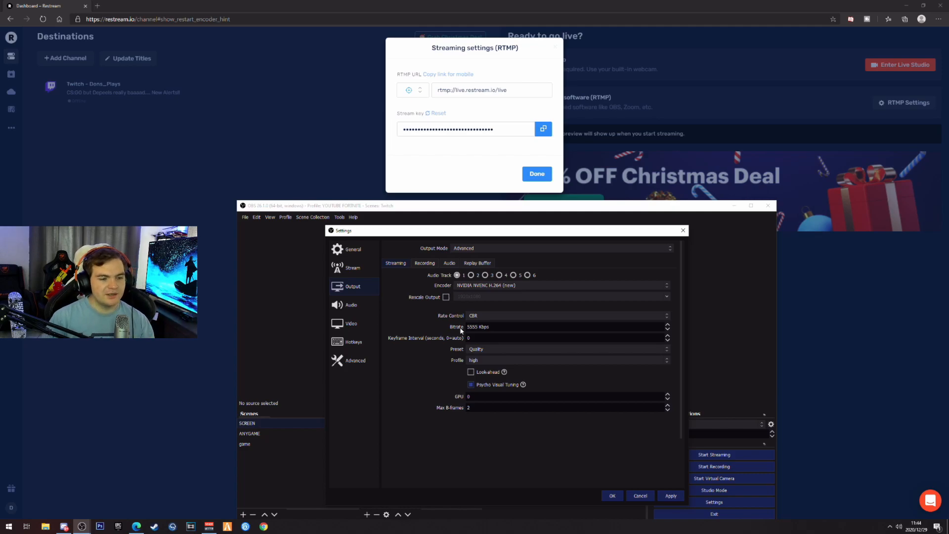
pyautogui.click(478, 326)
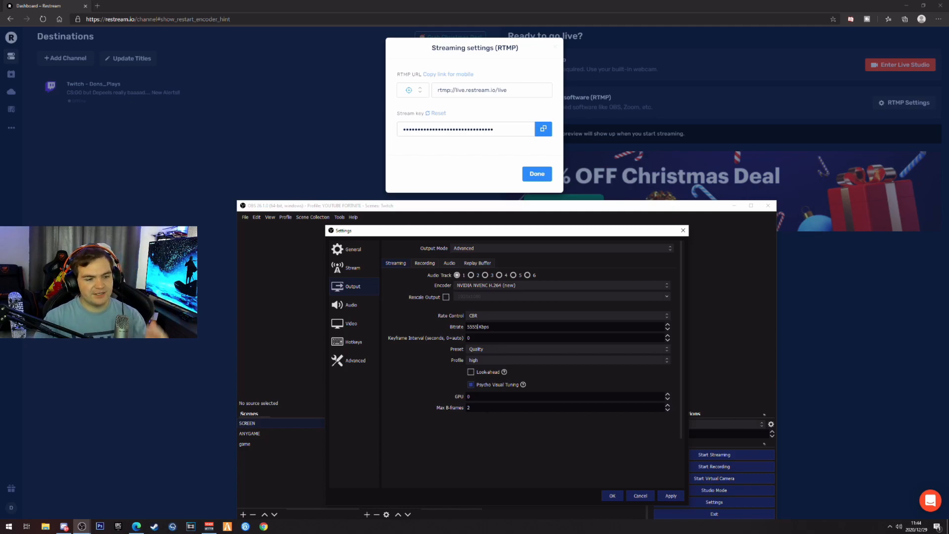
pyautogui.click(568, 349)
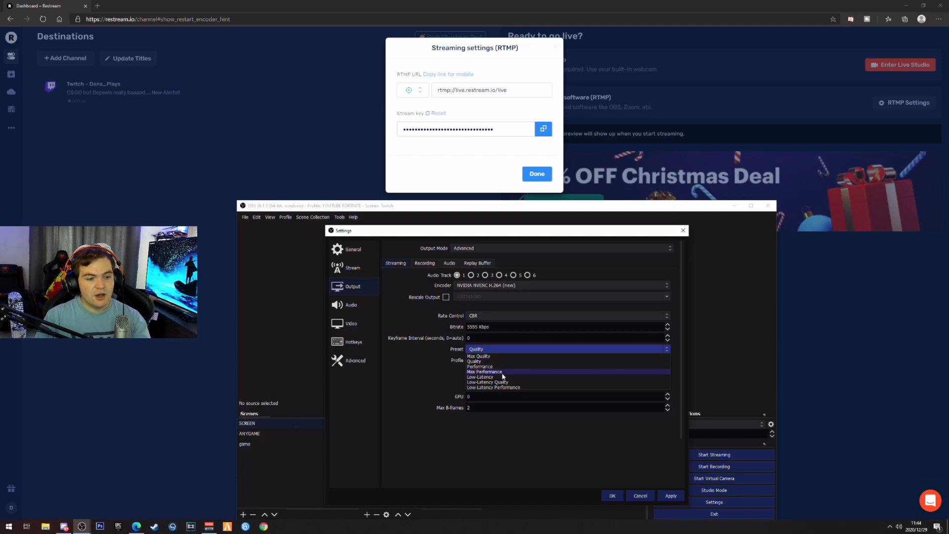
pyautogui.click(484, 372)
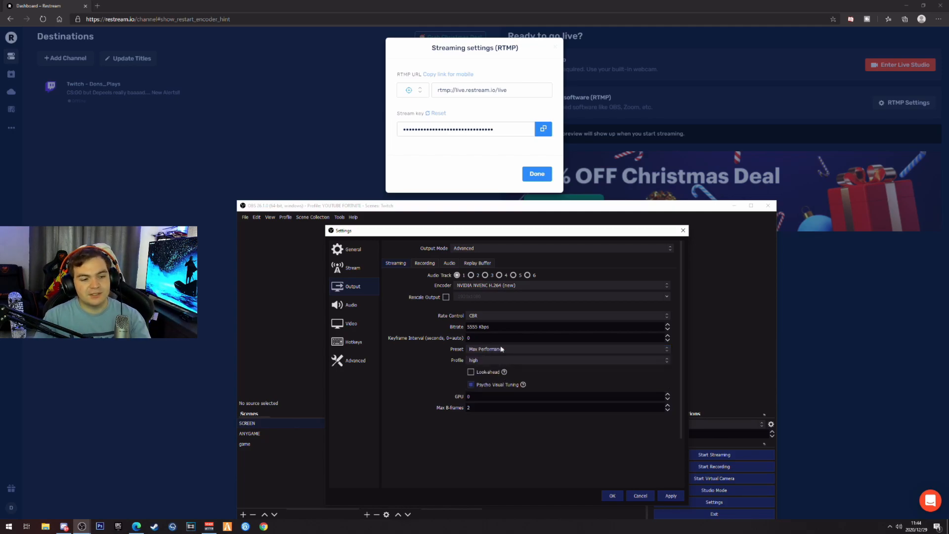
pyautogui.click(568, 360)
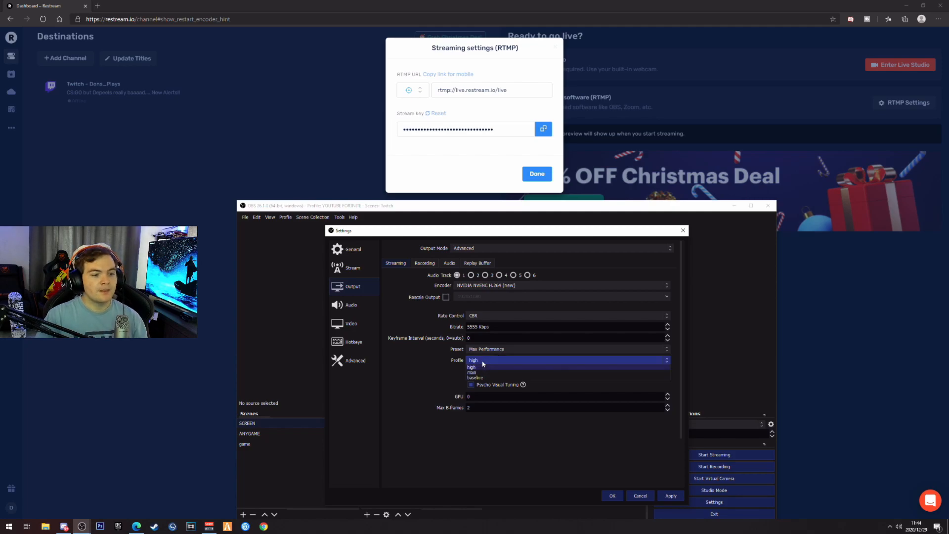
pyautogui.click(473, 366)
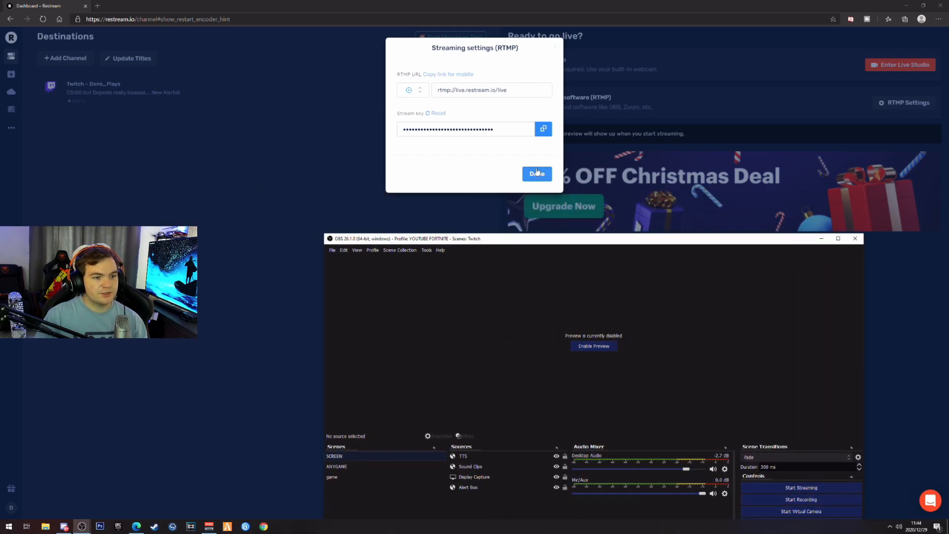
# Close Restream's RTMP settings, disable the Twitch destination, and return to OBS.
pyautogui.click(537, 173)
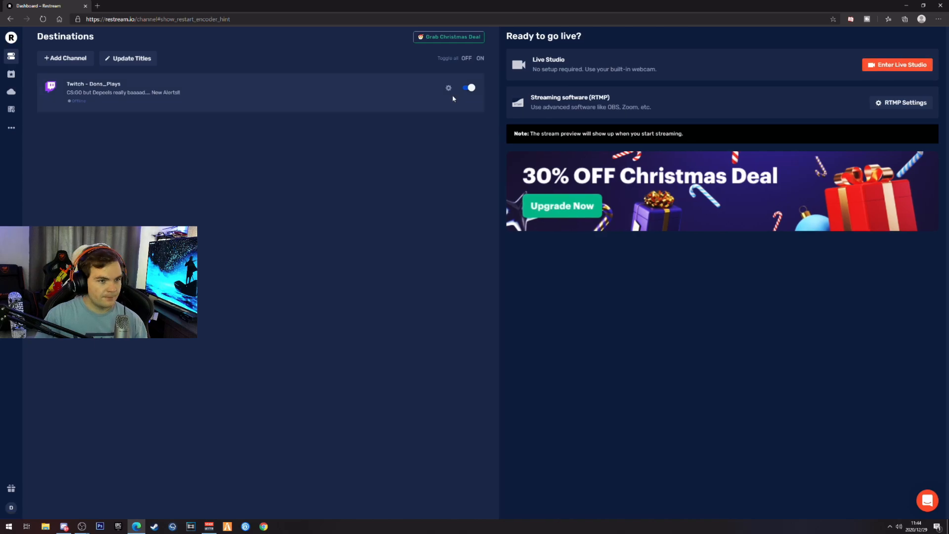
pyautogui.click(468, 88)
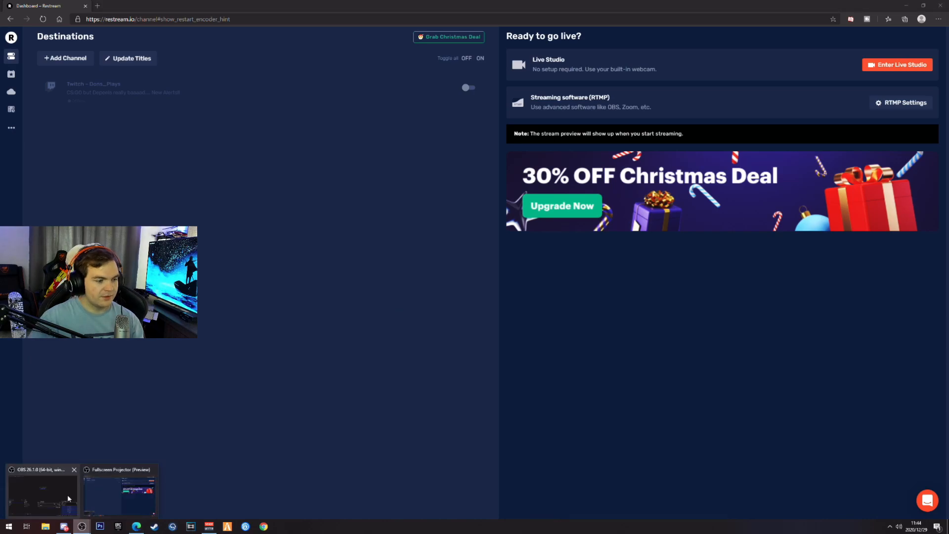
pyautogui.click(43, 493)
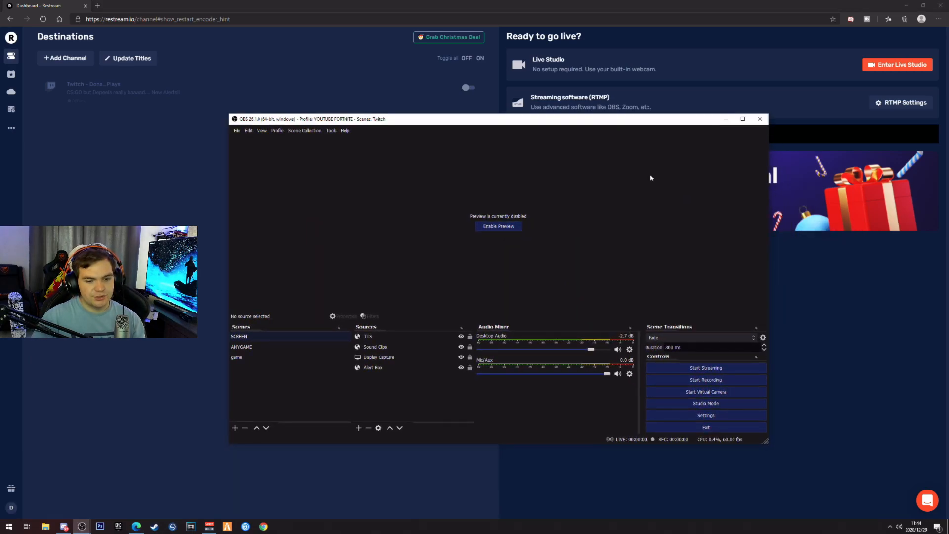
pyautogui.moveTo(720, 373)
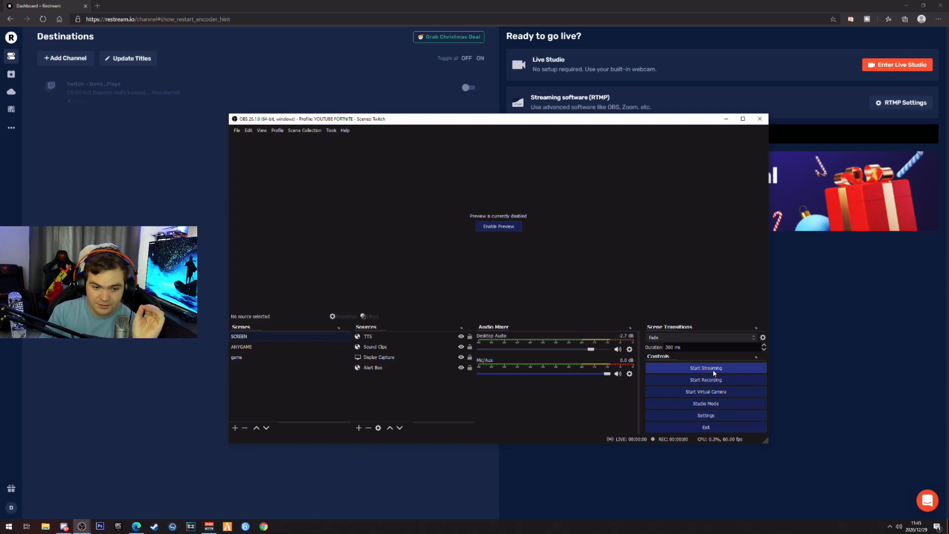
# Start streaming from OBS to Restream.io.
pyautogui.click(706, 368)
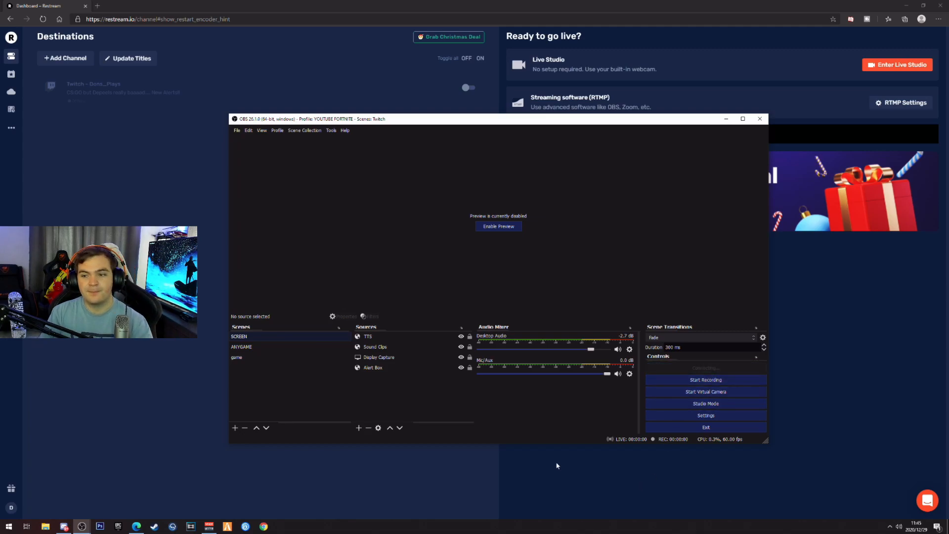
pyautogui.moveTo(546, 431)
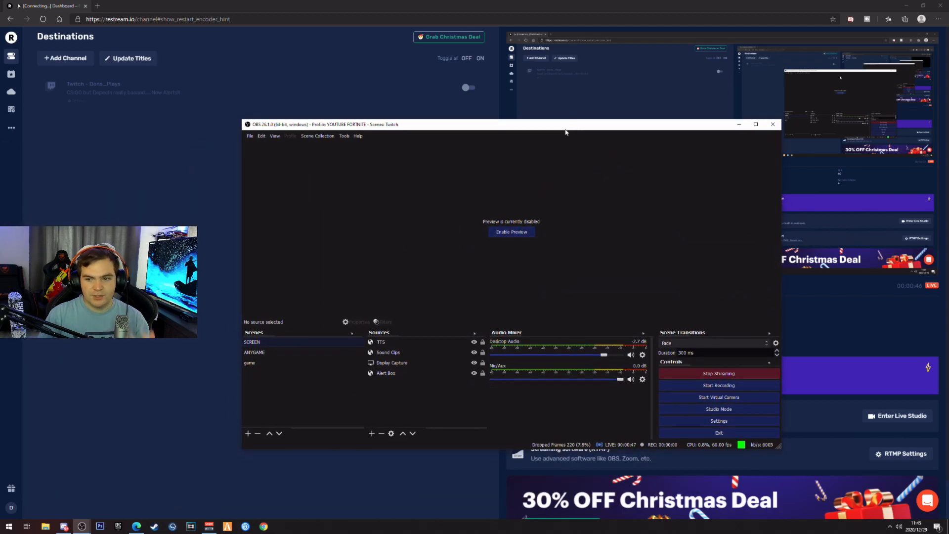
pyautogui.moveTo(579, 128)
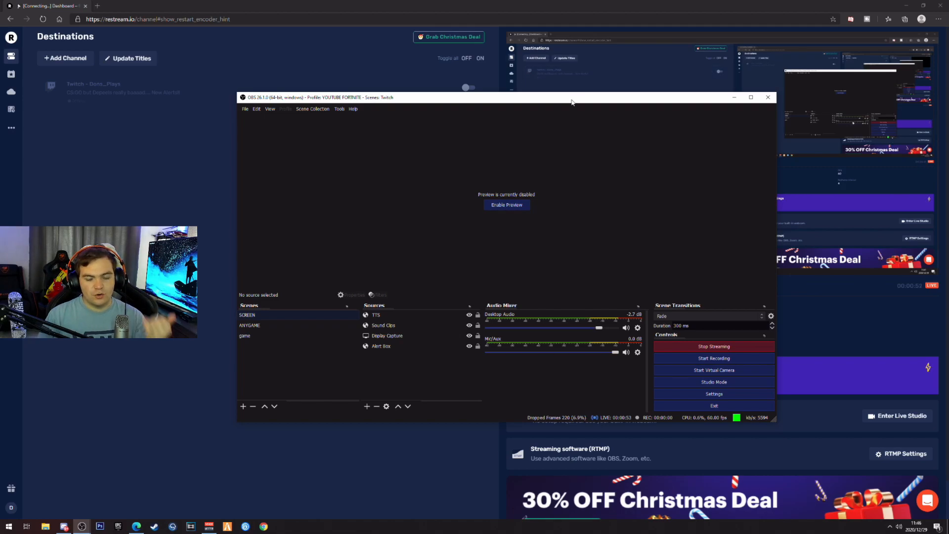
pyautogui.moveTo(629, 186)
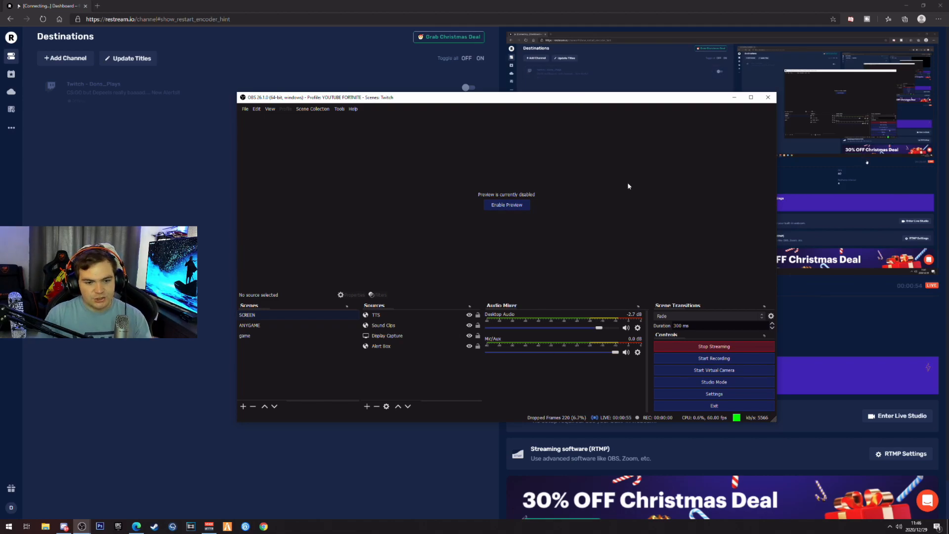
pyautogui.moveTo(622, 160)
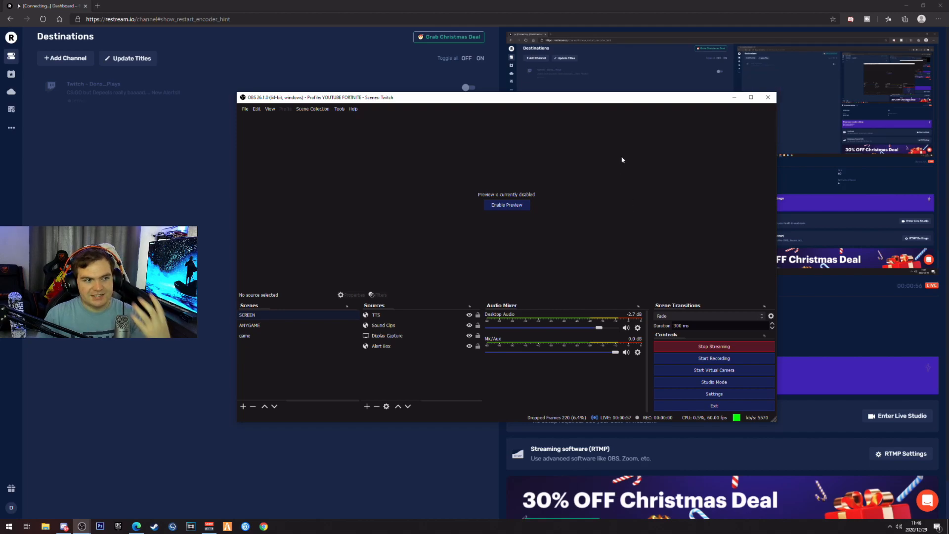
# Shift the OBS window left and stop the live stream.
pyautogui.moveTo(507, 97); pyautogui.dragTo(439, 125)
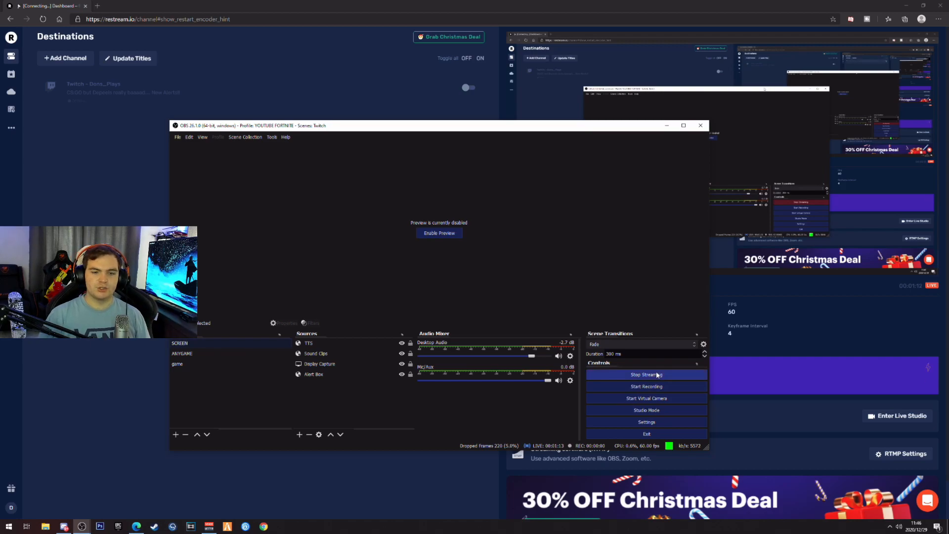
pyautogui.click(647, 375)
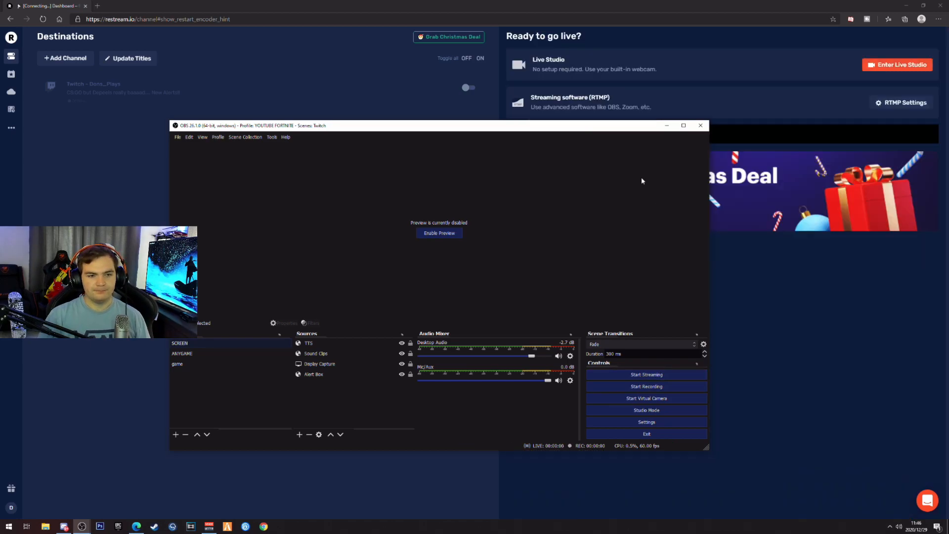